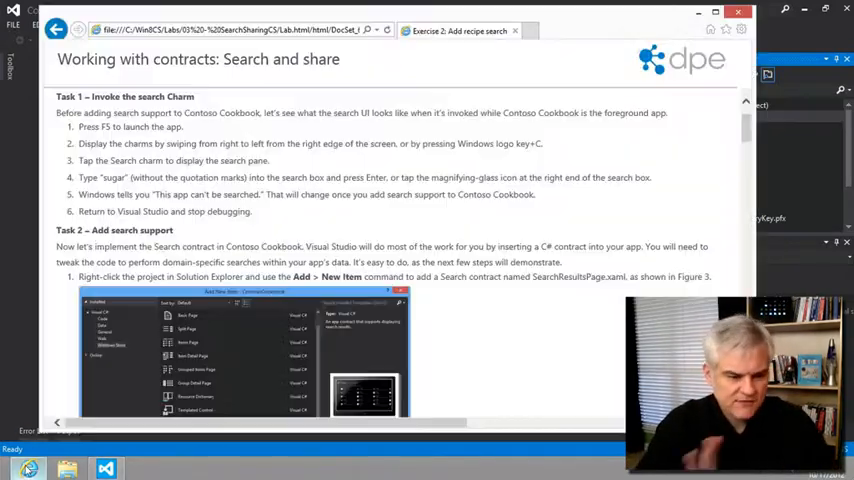
# Return to the Lab 3: Searching and sharing start page and scroll through it.
pyautogui.click(56, 28)
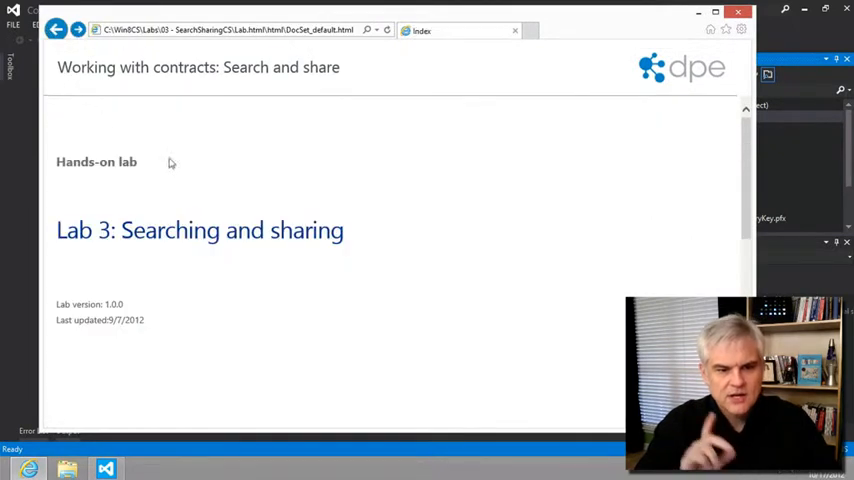
pyautogui.scroll(-3)
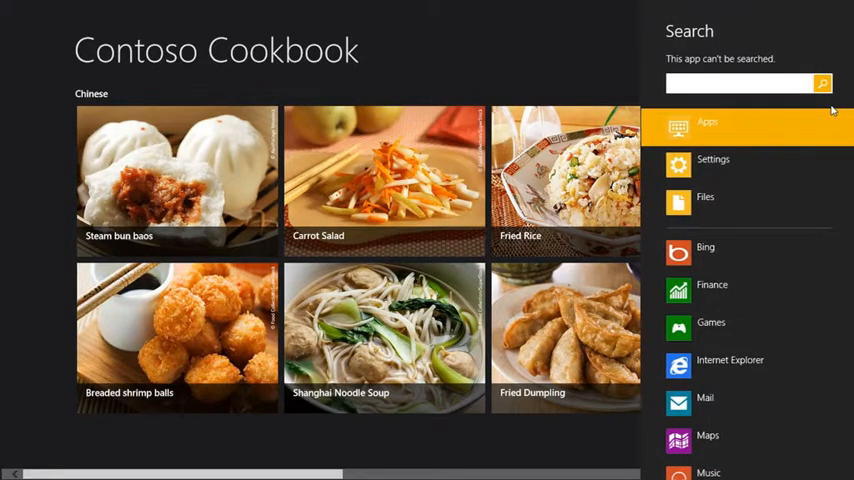
# Search Contoso Cookbook for 'sugar' and see that the app can't be searched.
pyautogui.write('sugar')
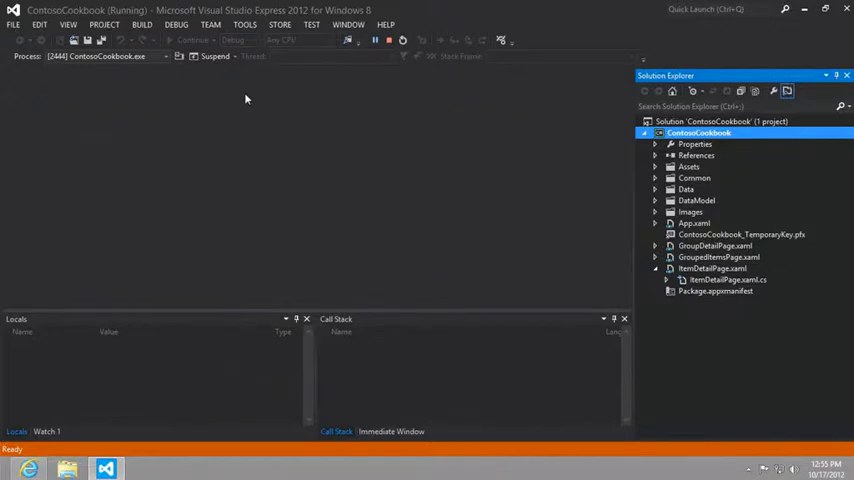
# Stop debugging Contoso Cookbook and review the next lab instructions.
pyautogui.click(388, 40)
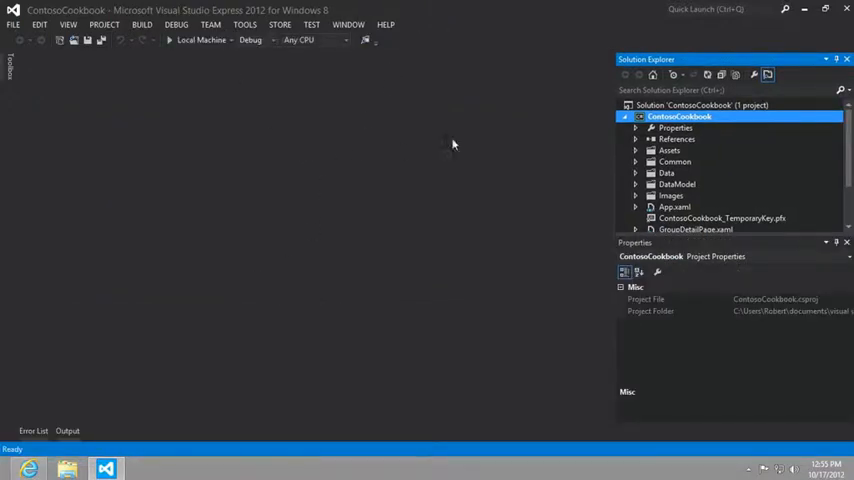
pyautogui.moveTo(528, 108)
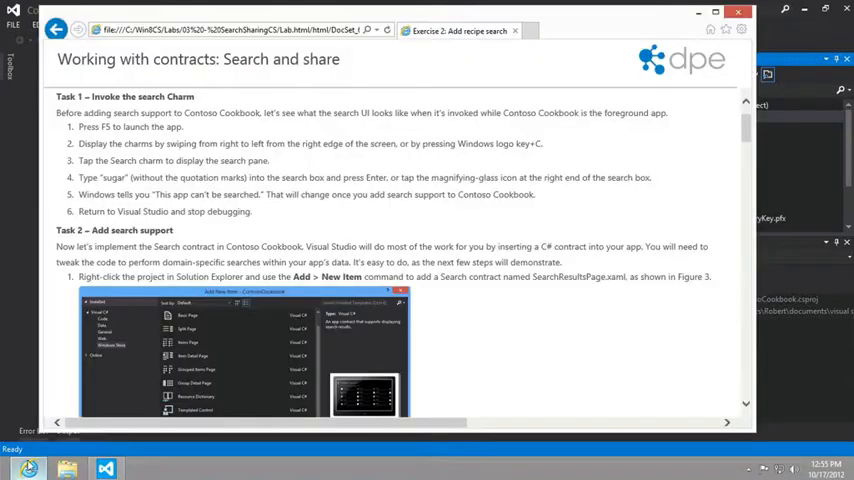
pyautogui.scroll(-3)
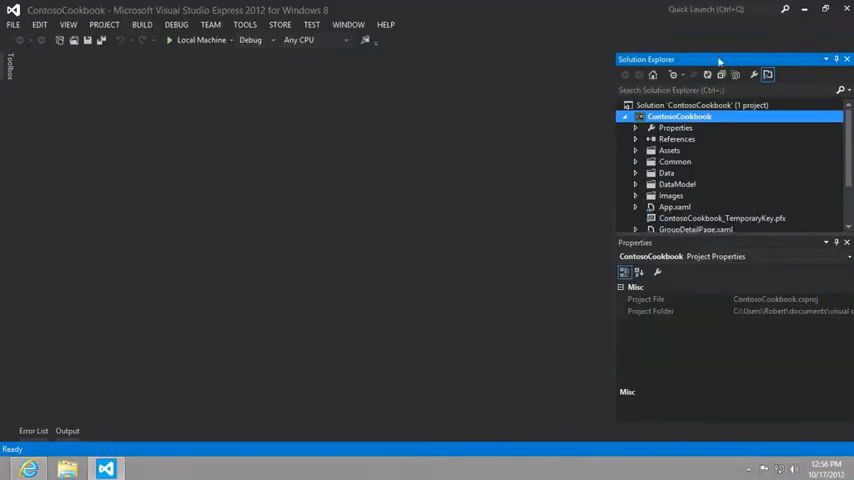
# Add a Search Contract item named SearchResultsPage.xaml to the ContosoCookbook project.
pyautogui.rightClick(680, 116)
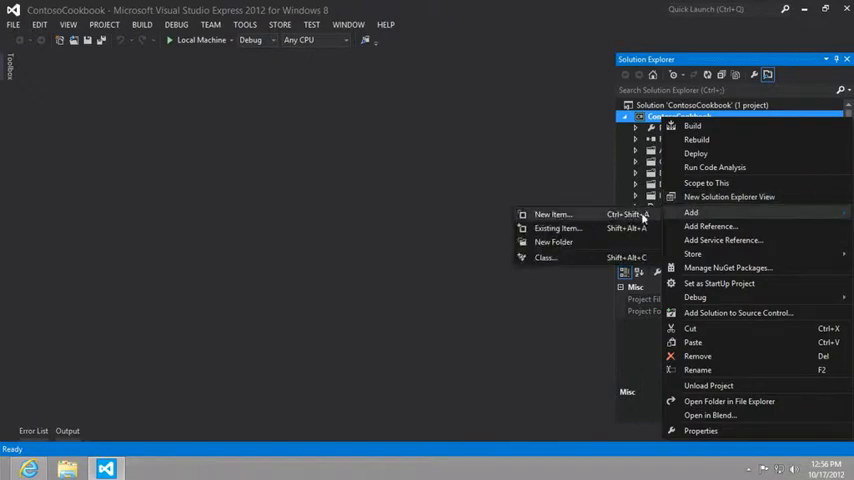
pyautogui.click(552, 214)
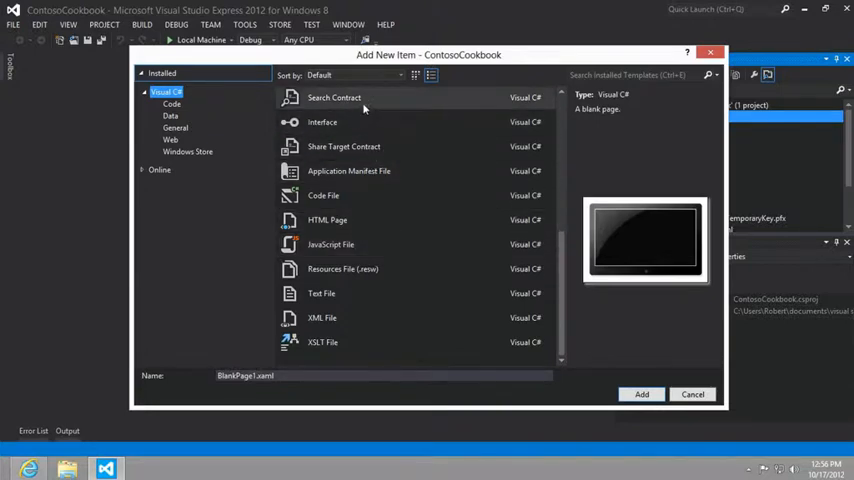
pyautogui.click(334, 96)
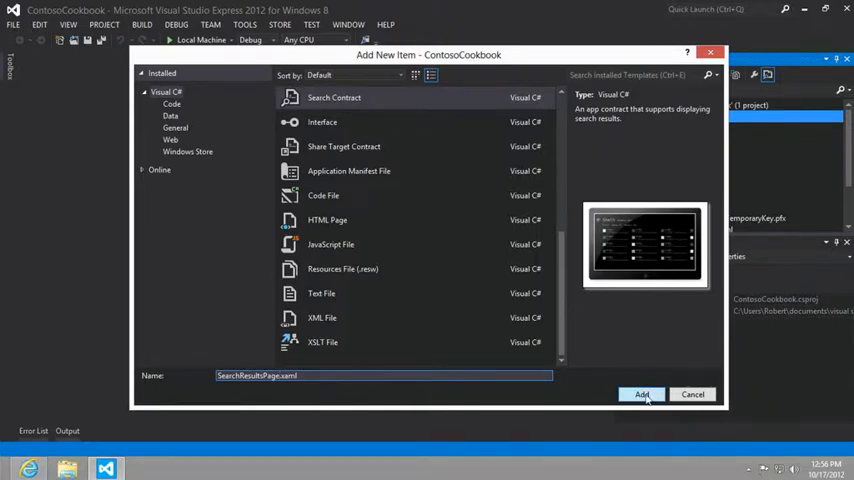
pyautogui.click(640, 394)
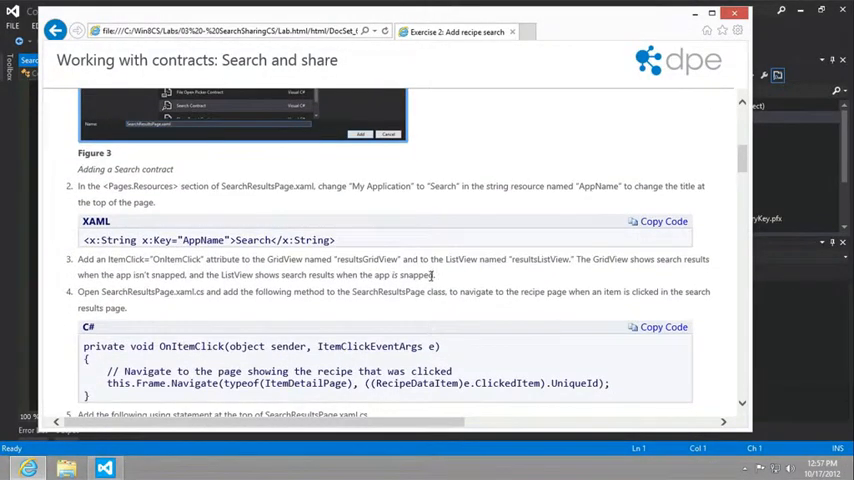
pyautogui.moveTo(428, 284)
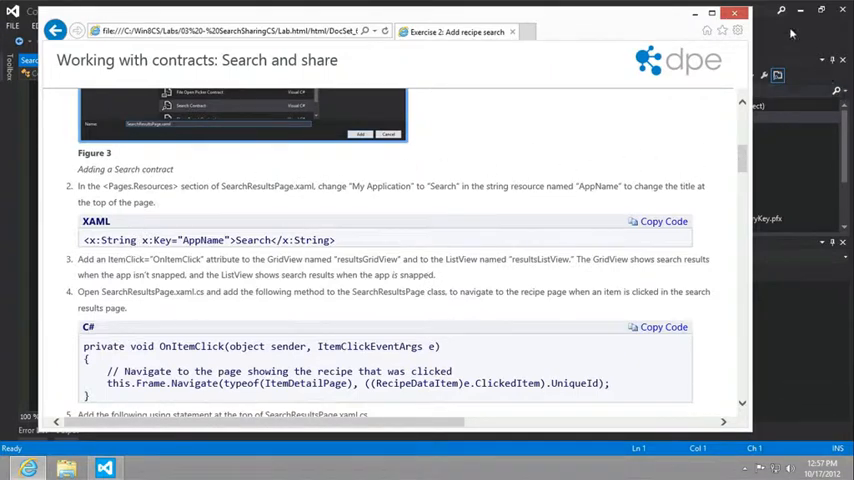
# Set the AppName string in SearchResultsPage.xaml to 'Search'.
pyautogui.click(104, 468)
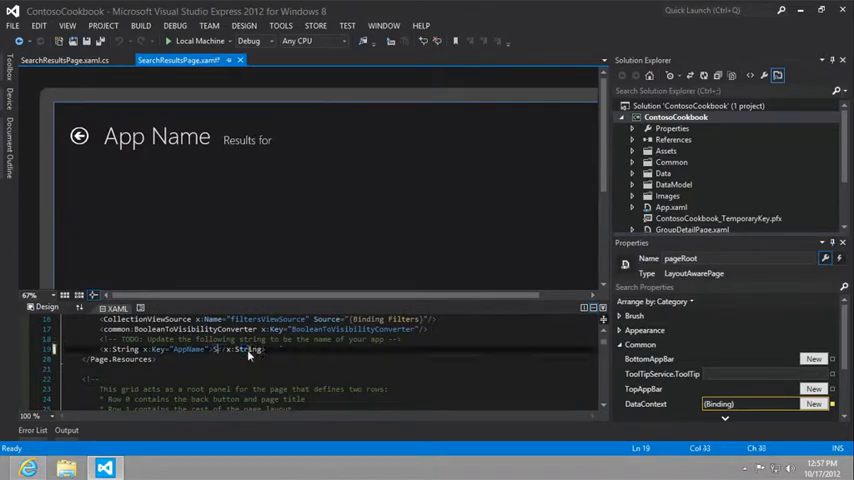
pyautogui.write('Search')
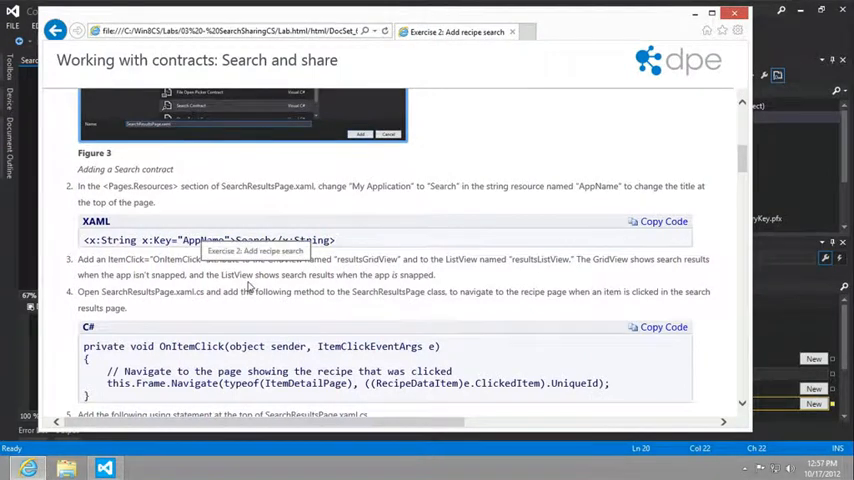
pyautogui.scroll(-3)
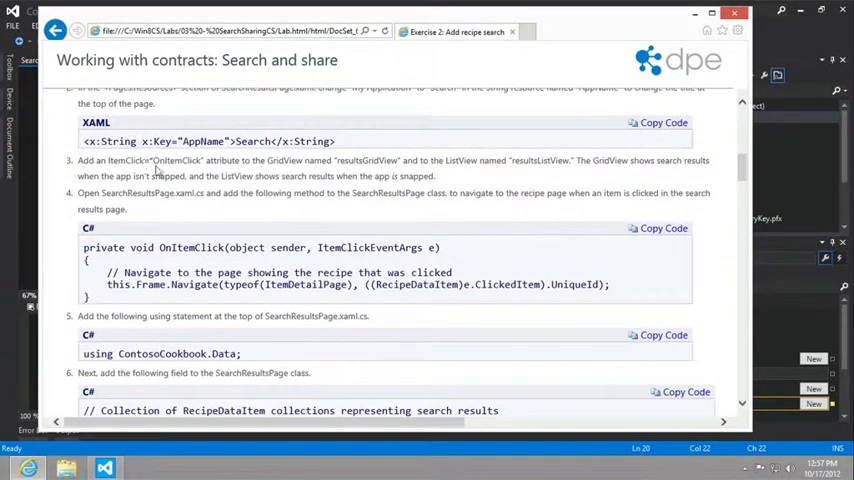
pyautogui.moveTo(250, 172)
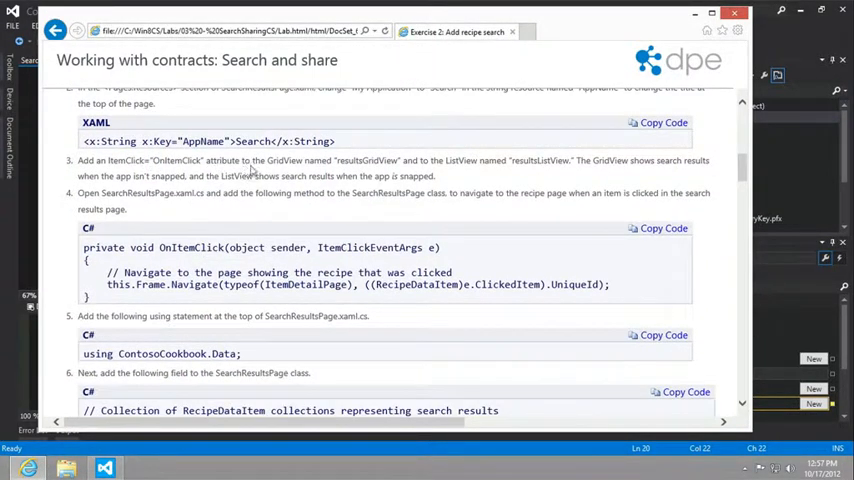
pyautogui.moveTo(356, 160)
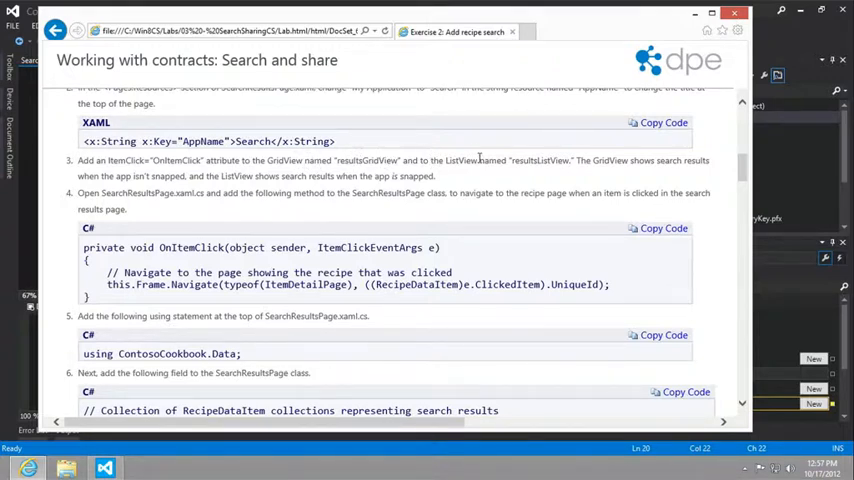
pyautogui.moveTo(556, 160)
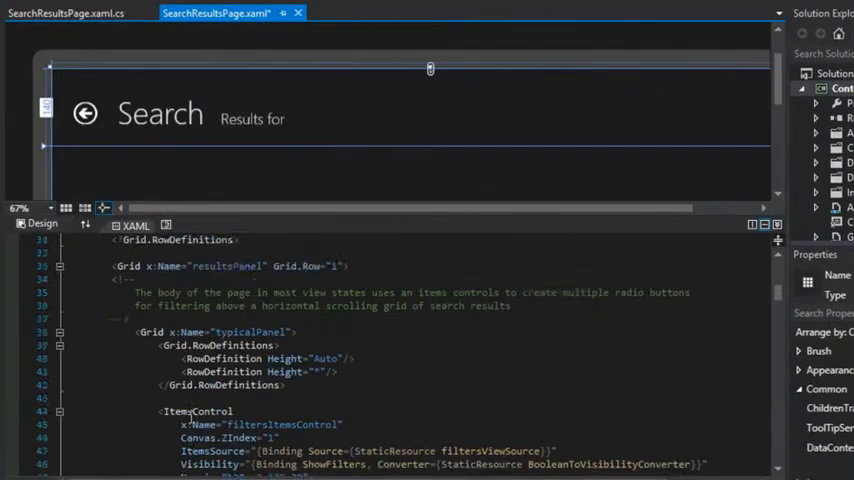
# Add ItemClick="OnItemClick" to the GridView and ListView results lists.
pyautogui.scroll(-3)
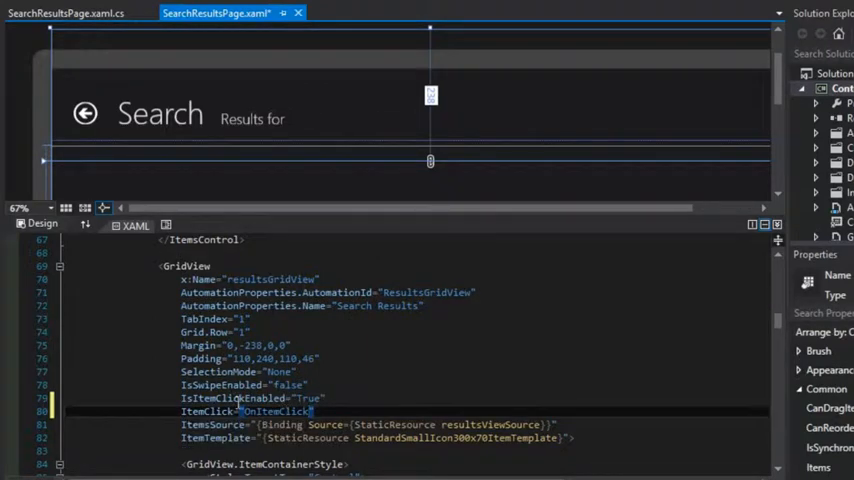
pyautogui.scroll(-3)
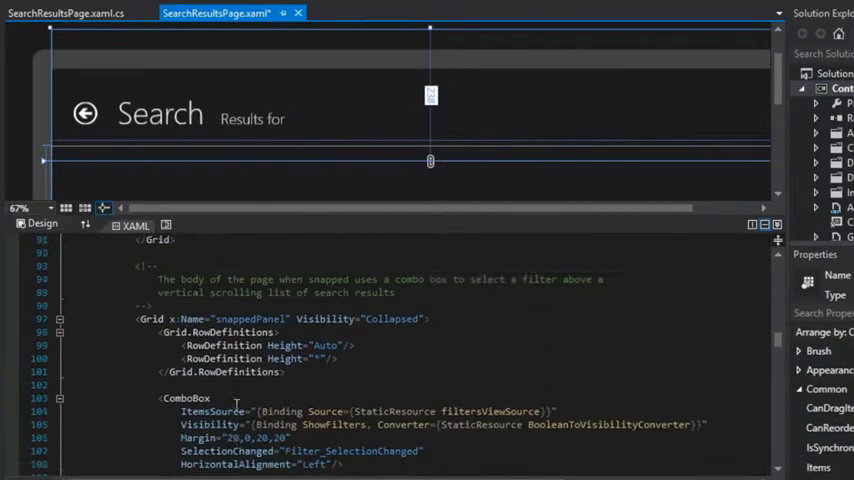
pyautogui.scroll(-3)
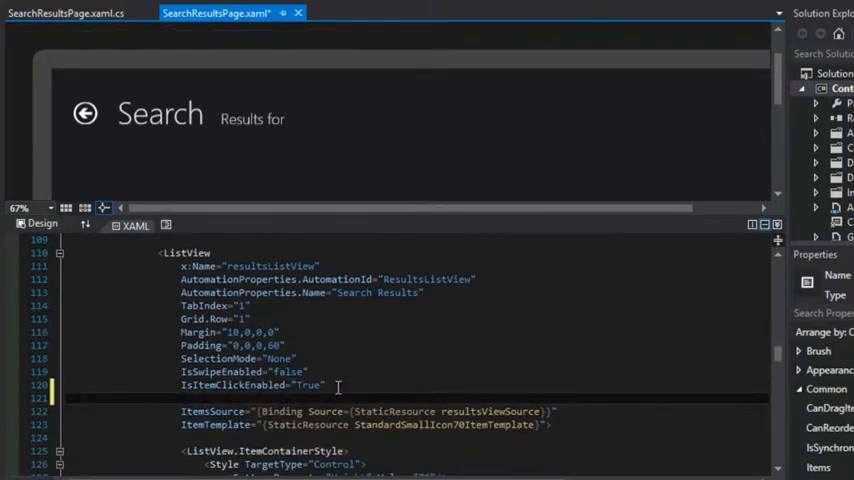
pyautogui.write('ItemClick="OnItemClick')
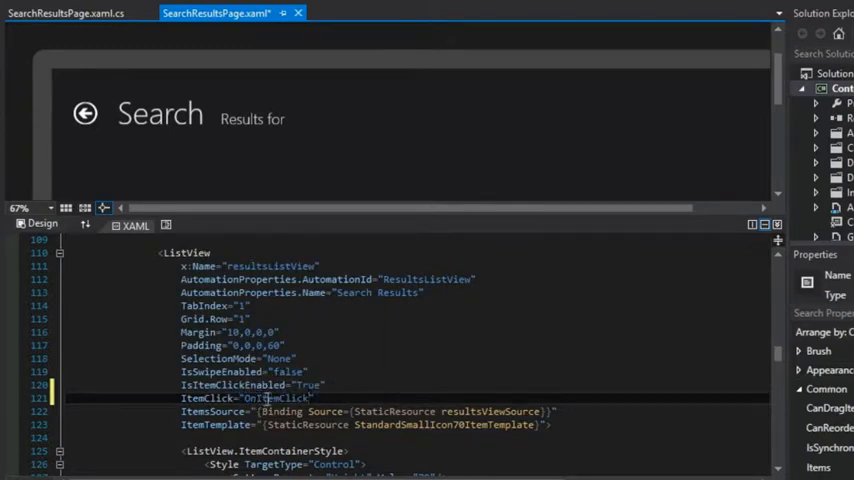
pyautogui.rightClick(280, 398)
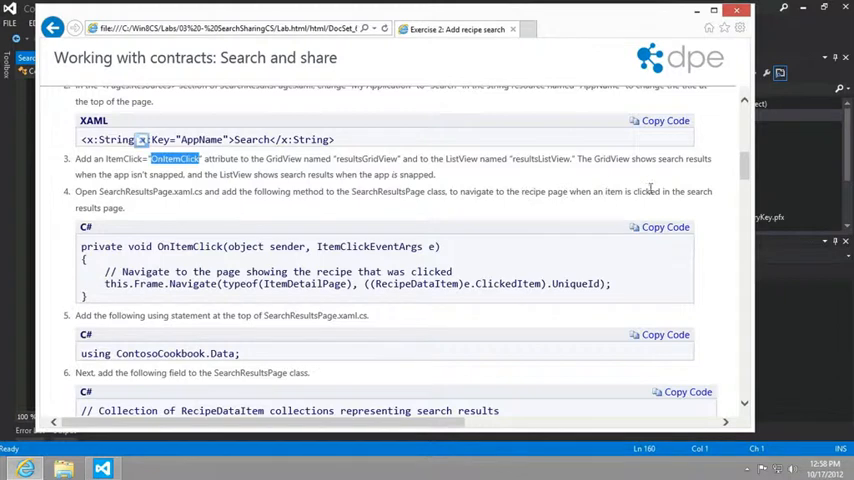
# Select and copy the OnItemClick navigation code from the lab page.
pyautogui.moveTo(476, 284); pyautogui.dragTo(612, 284)
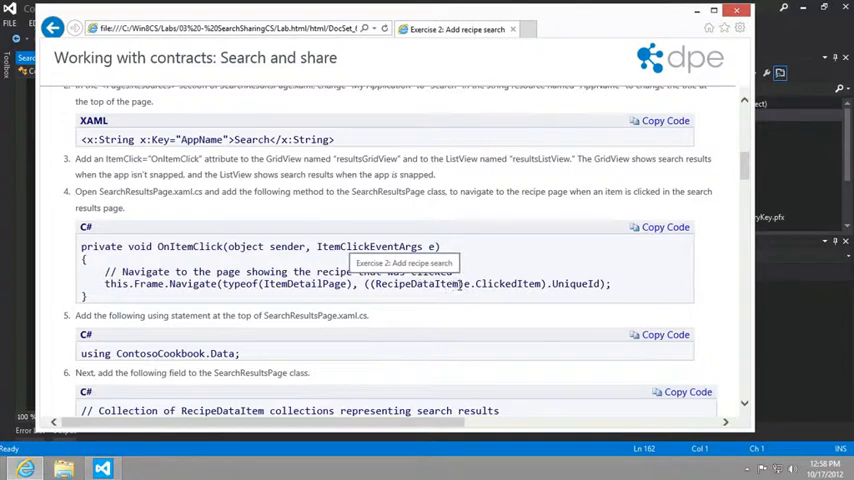
pyautogui.doubleClick(416, 284)
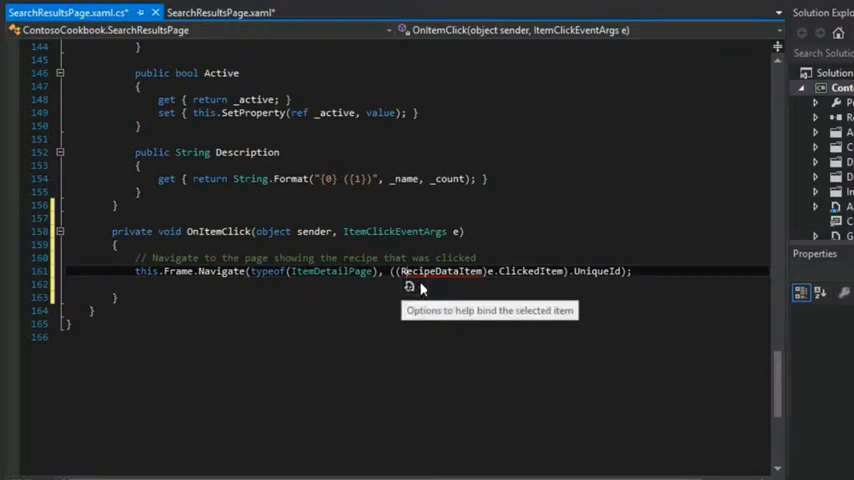
# Resolve the RecipeDataItem reference in the pasted OnItemClick method via the smart tag.
pyautogui.click(410, 288)
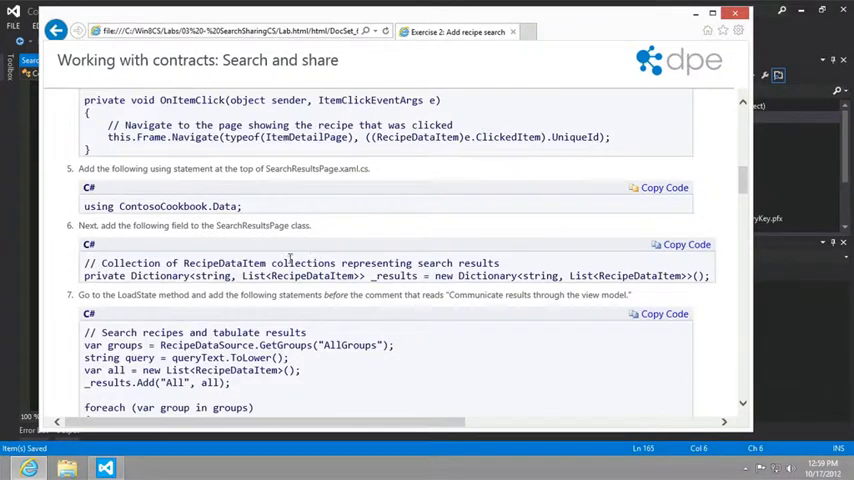
pyautogui.moveTo(416, 280)
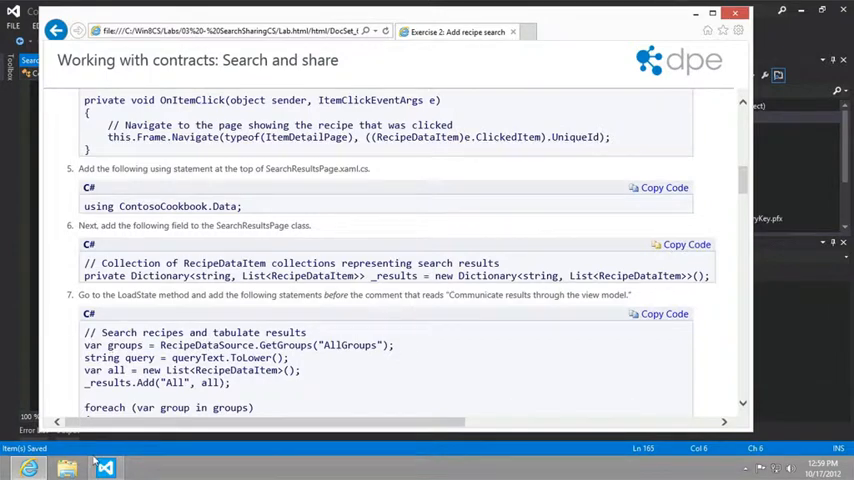
# Paste 'using ContosoCookbook.Data;' at the top of SearchResultsPage.xaml.cs.
pyautogui.click(104, 468)
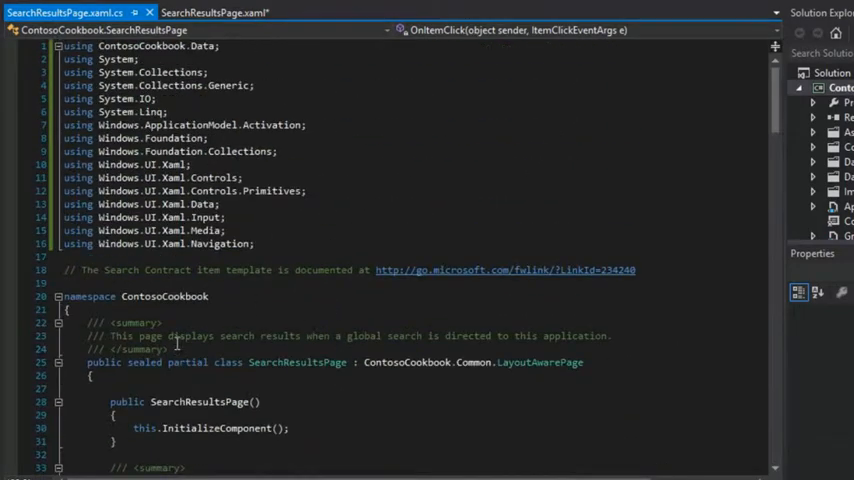
pyautogui.scroll(-3)
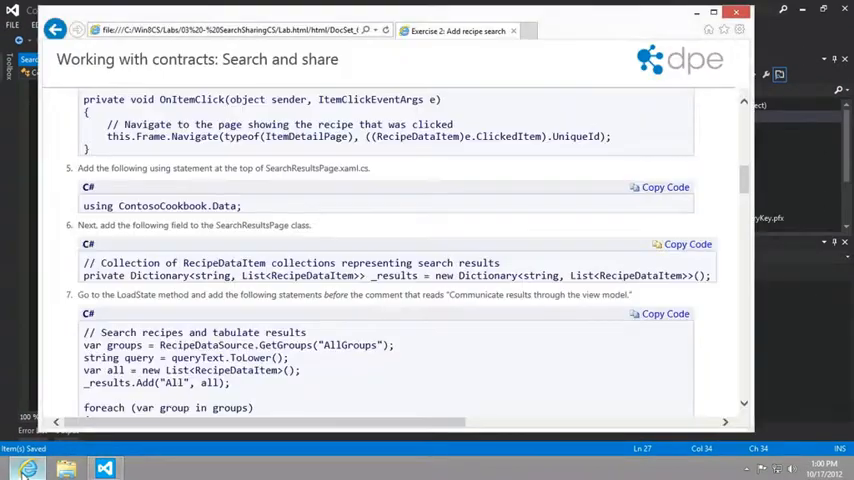
pyautogui.scroll(-3)
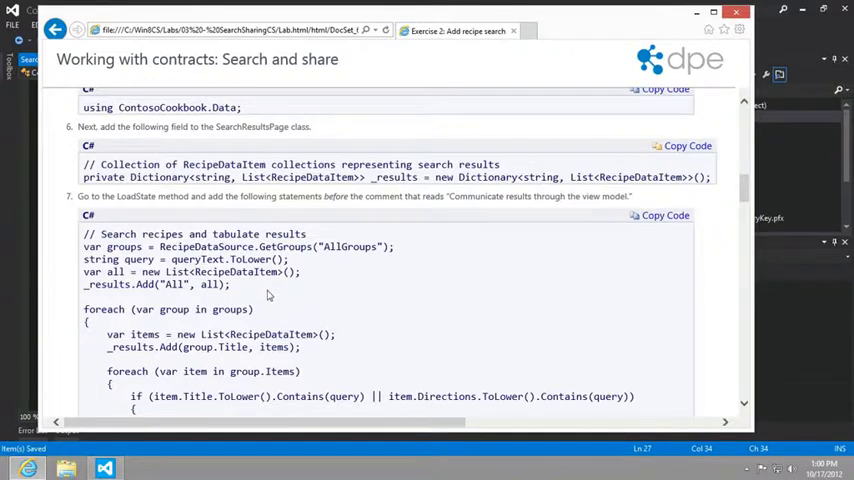
# Insert the _results dictionary field and the recipe search loop into LoadState.
pyautogui.scroll(-3)
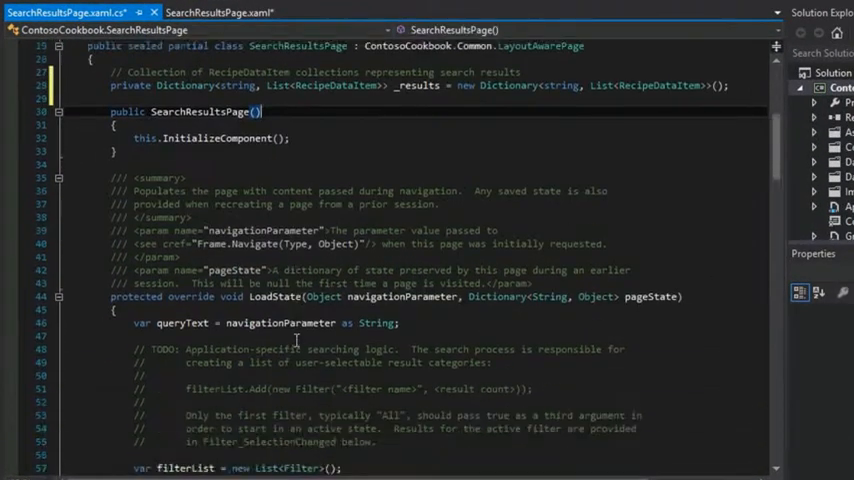
pyautogui.scroll(-3)
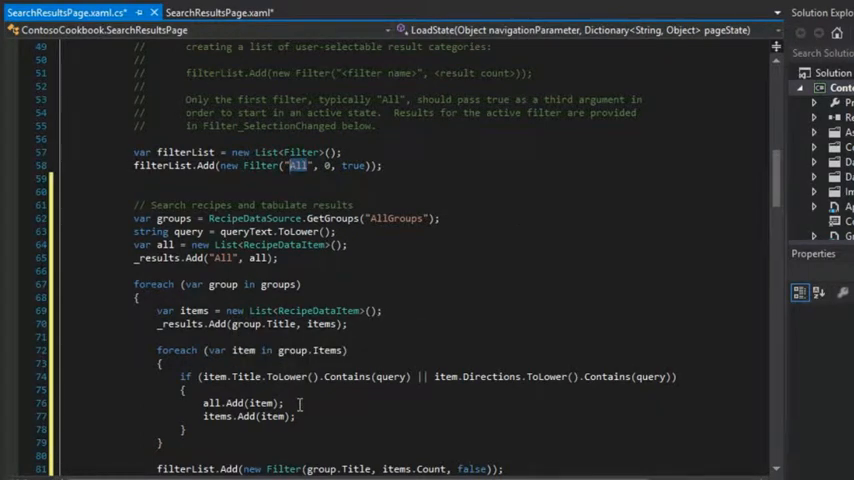
pyautogui.scroll(-3)
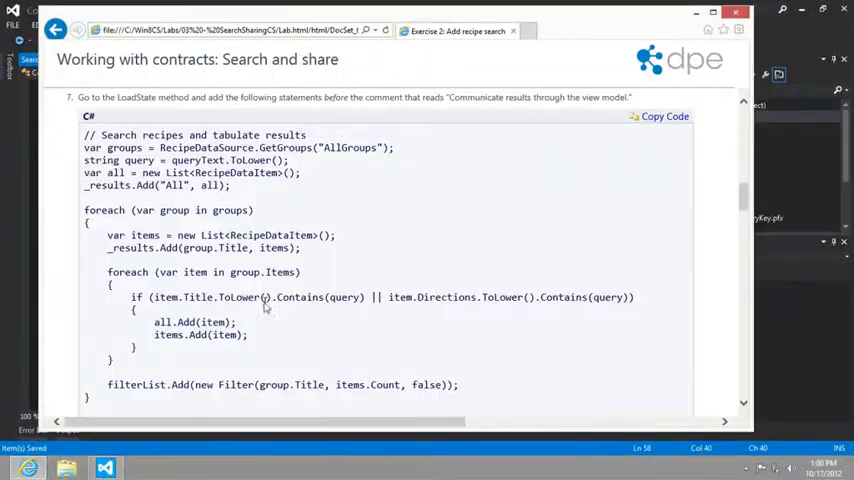
pyautogui.scroll(-3)
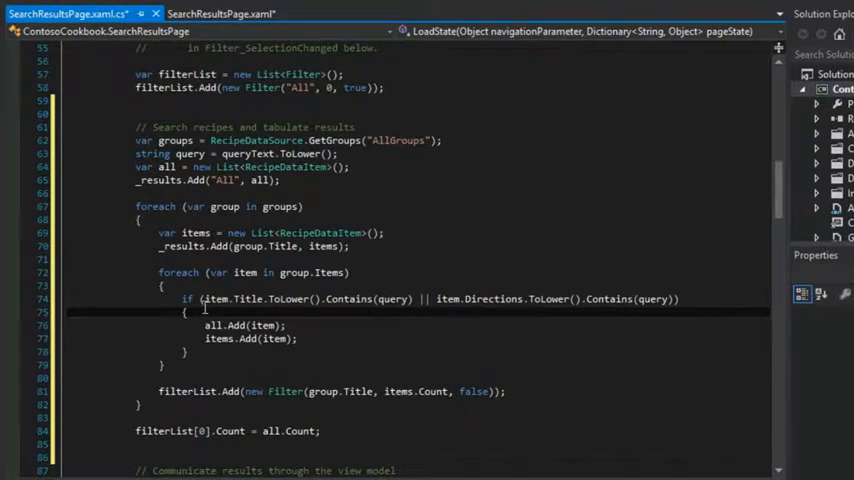
pyautogui.doubleClick(252, 140)
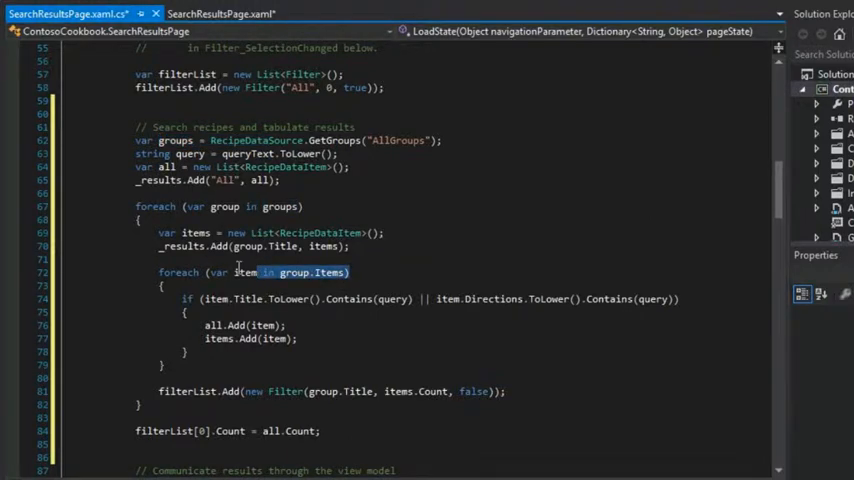
pyautogui.scroll(-3)
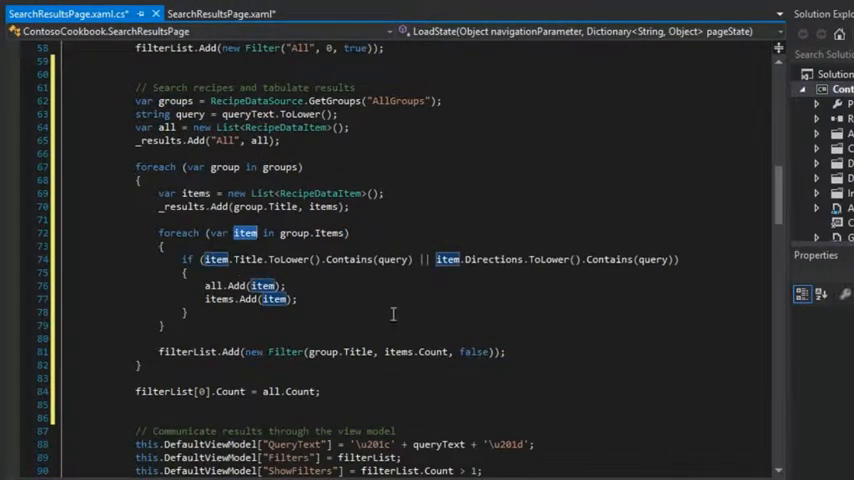
pyautogui.moveTo(348, 260)
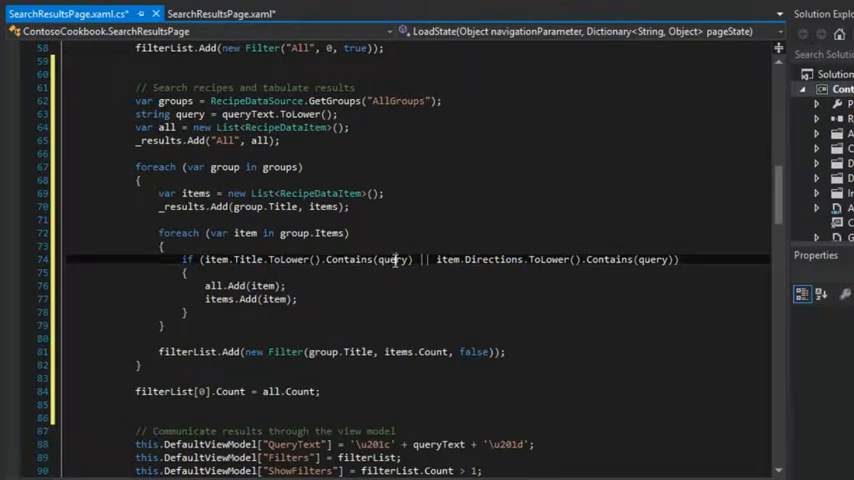
pyautogui.doubleClick(394, 260)
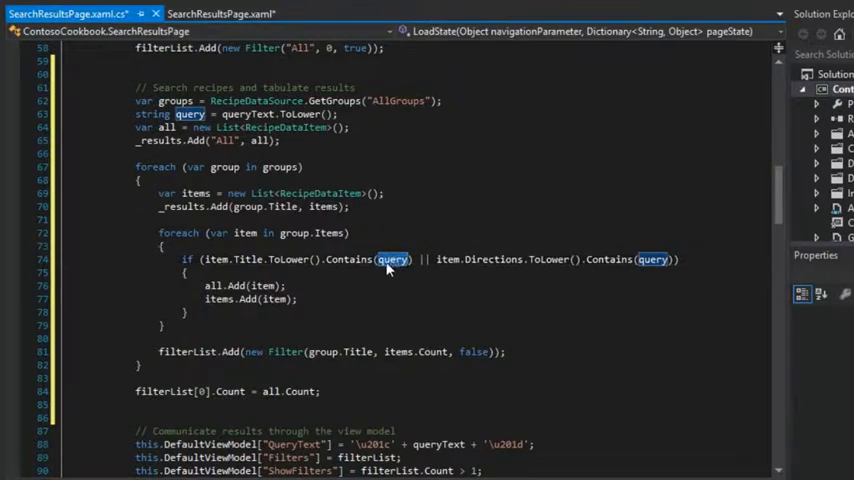
pyautogui.moveTo(216, 284)
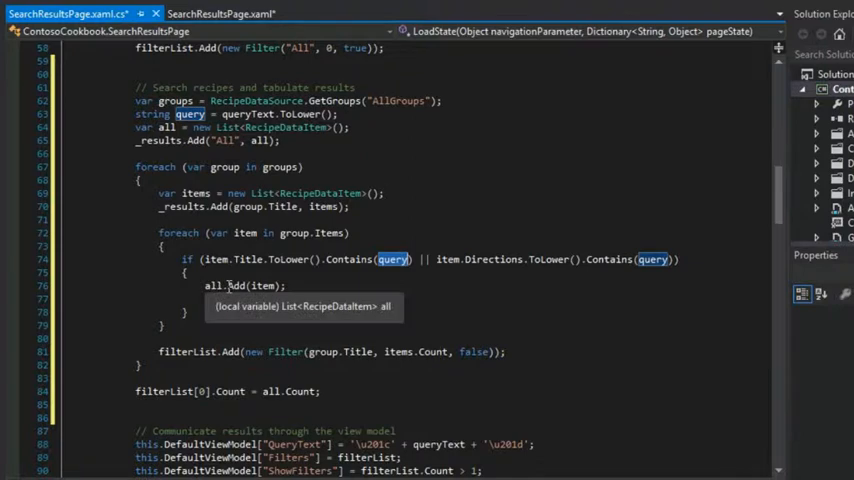
pyautogui.write('items.Add(item);')
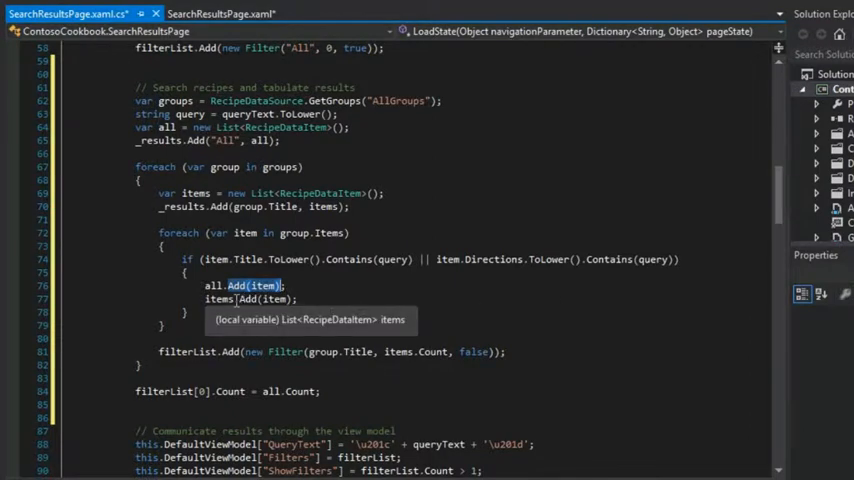
pyautogui.scroll(-3)
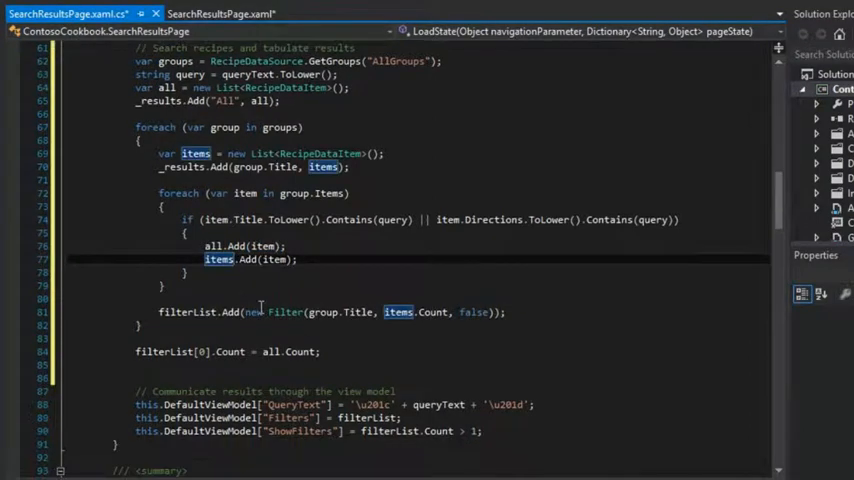
pyautogui.moveTo(284, 312)
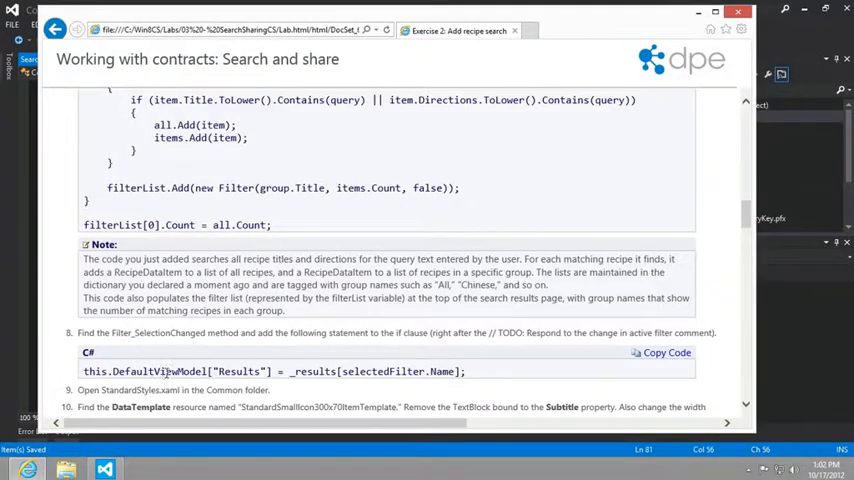
# In Filter_SelectionChanged, set DefaultViewModel["Results"] to _results[selectedFilter.Name].
pyautogui.scroll(-3)
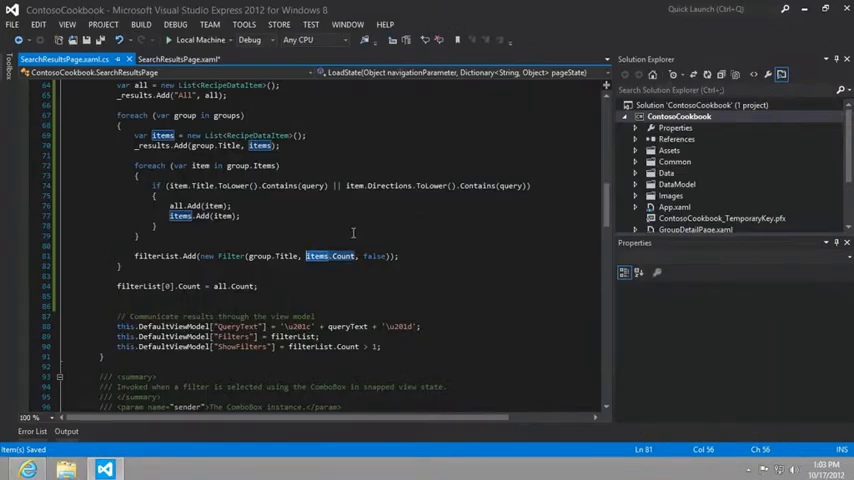
pyautogui.scroll(-3)
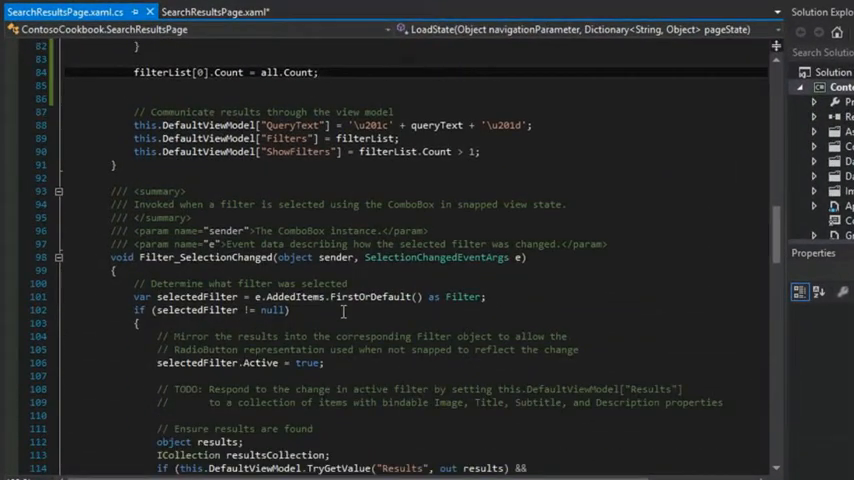
pyautogui.scroll(-3)
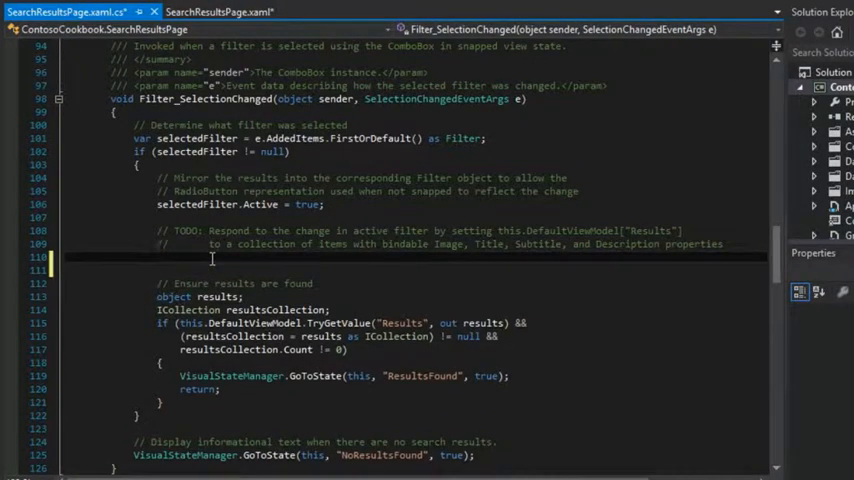
pyautogui.write('this.DefaultViewModel["Results"] = _results[selectedFilter.Name];')
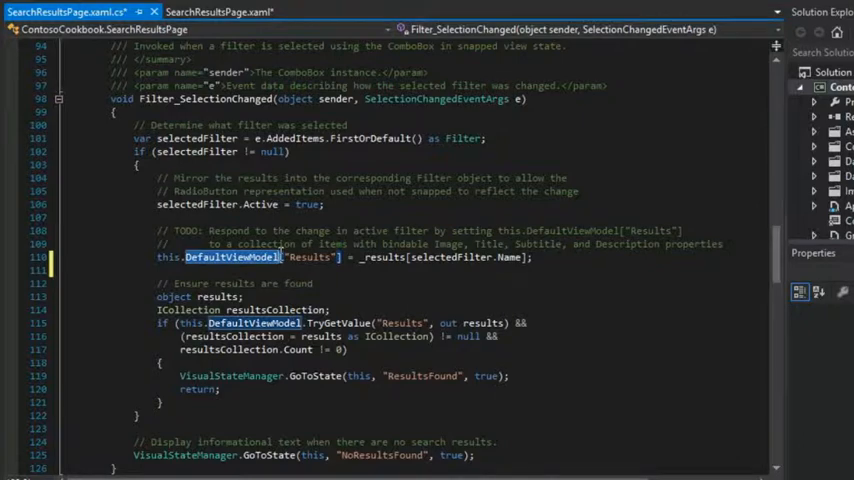
pyautogui.moveTo(388, 256)
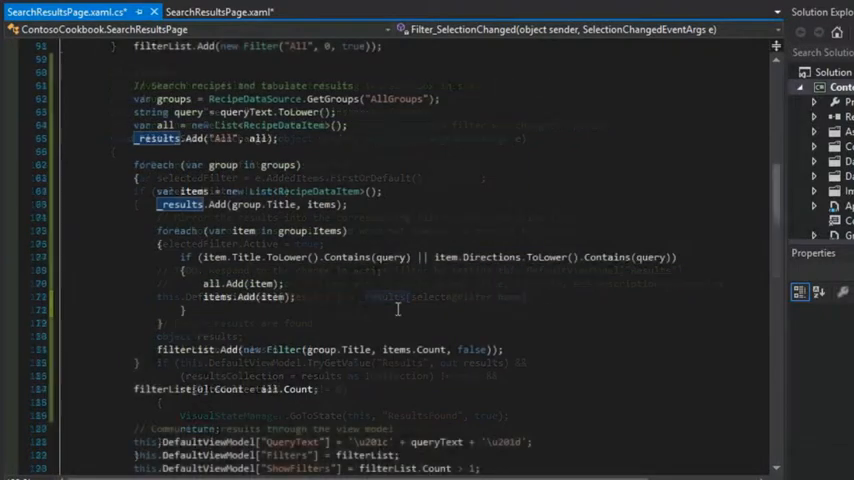
pyautogui.scroll(3)
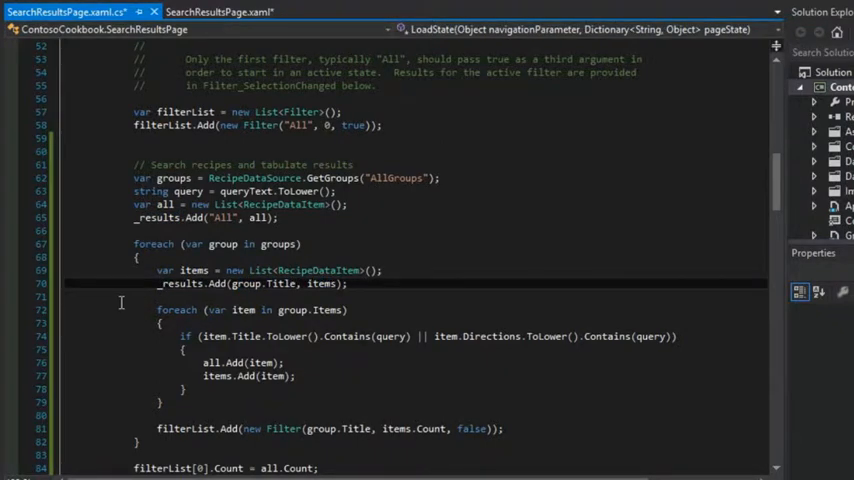
# Select the template resource name and return to the search results page XAML.
pyautogui.scroll(-3)
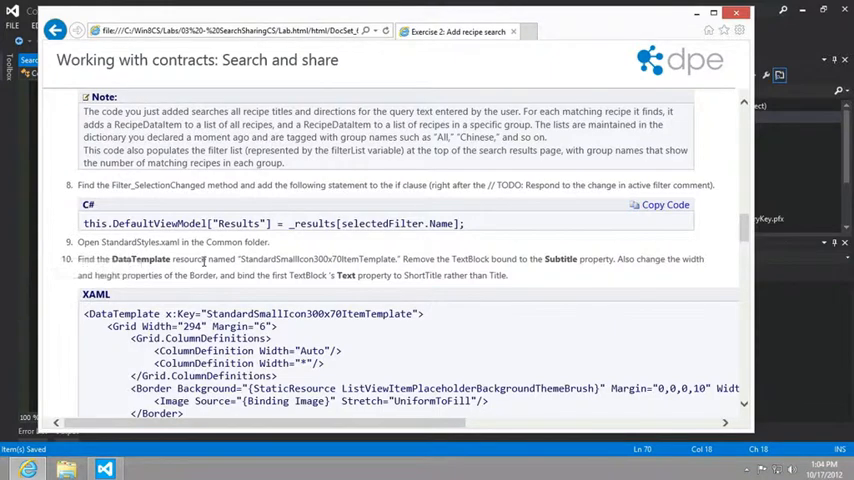
pyautogui.scroll(-3)
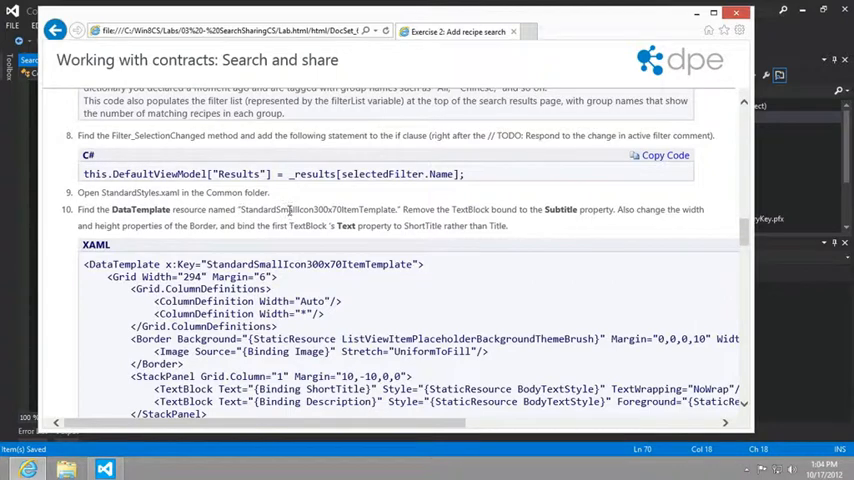
pyautogui.doubleClick(316, 208)
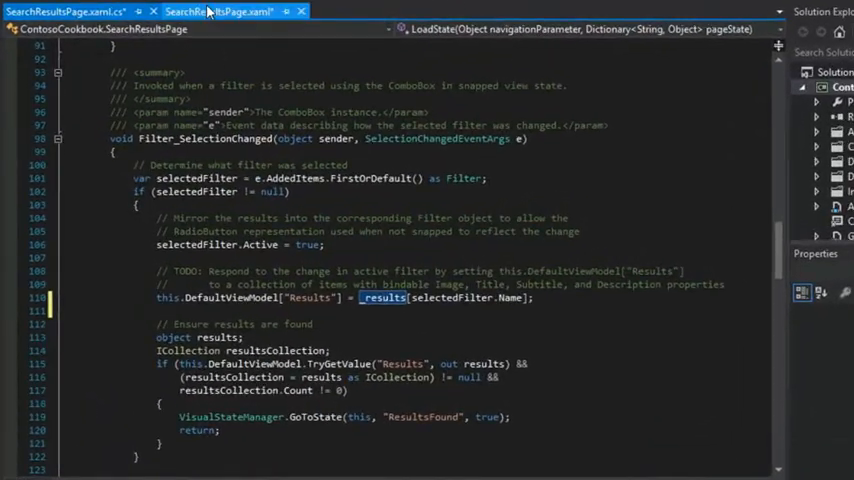
pyautogui.click(220, 12)
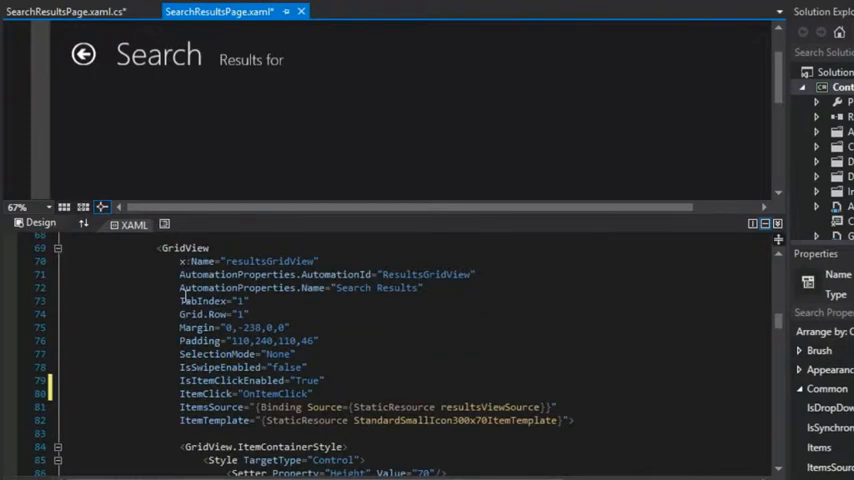
pyautogui.moveTo(400, 408)
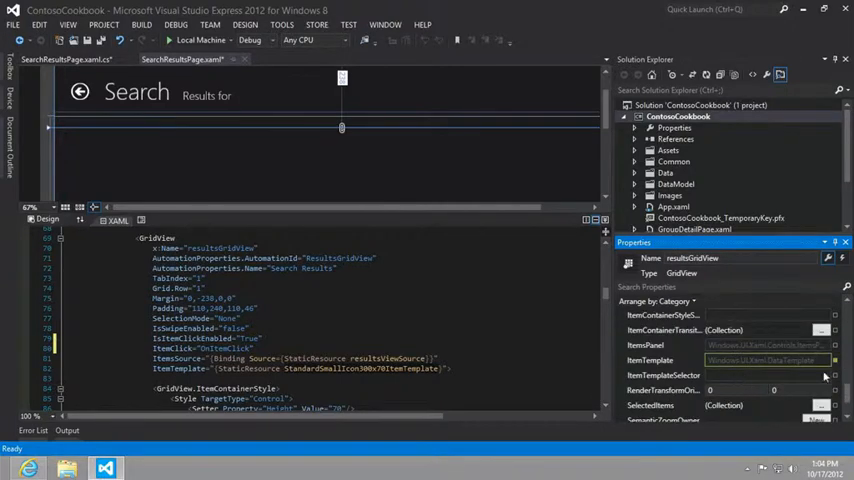
# Jump to the ItemTemplate definition of resultsGridView via Go To Source.
pyautogui.click(832, 360)
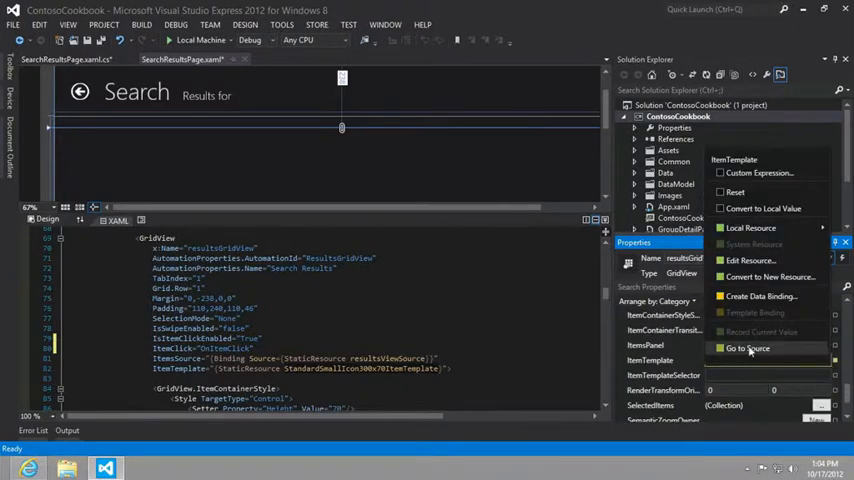
pyautogui.click(748, 348)
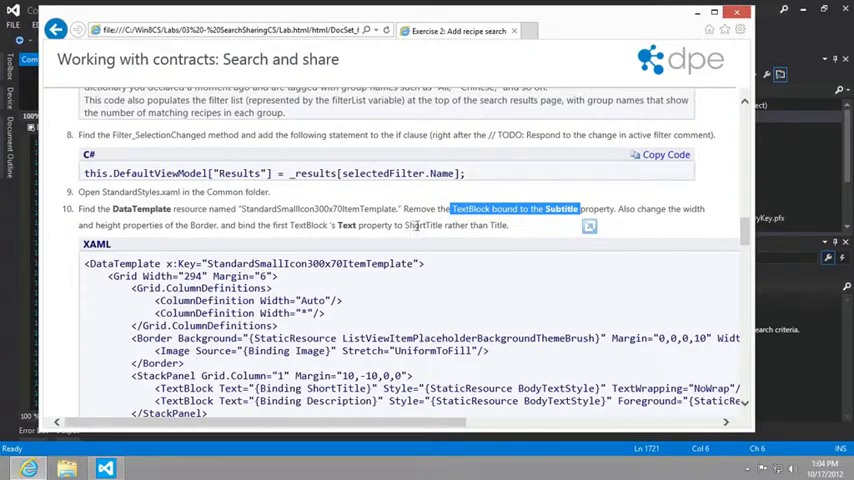
# Edit StandardSmallIcon300x70ItemTemplate: drop the Subtitle TextBlock, bind ShortTitle, and build.
pyautogui.scroll(-3)
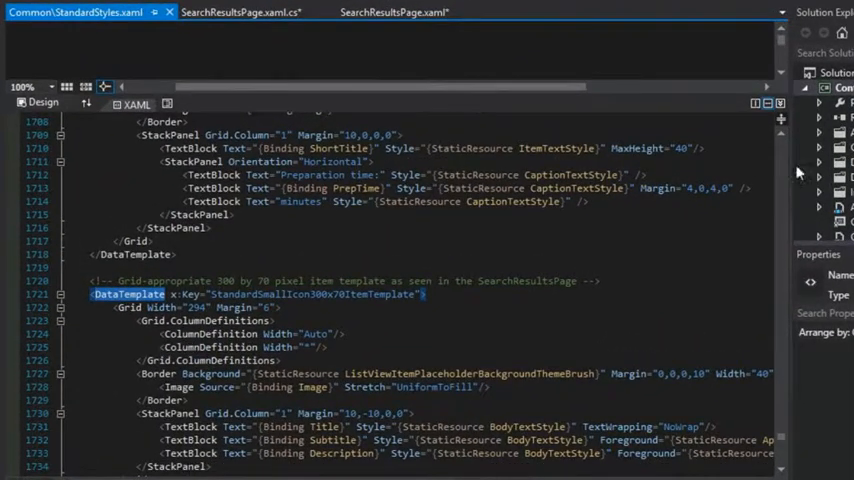
pyautogui.scroll(-3)
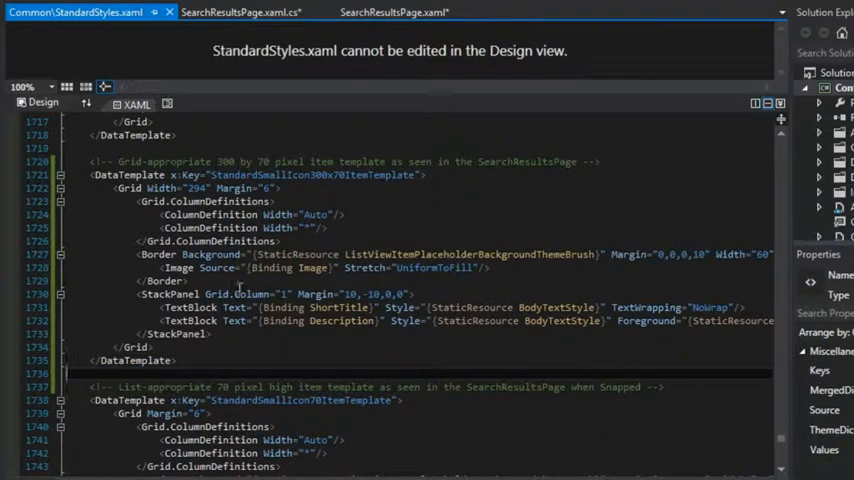
pyautogui.doubleClick(338, 308)
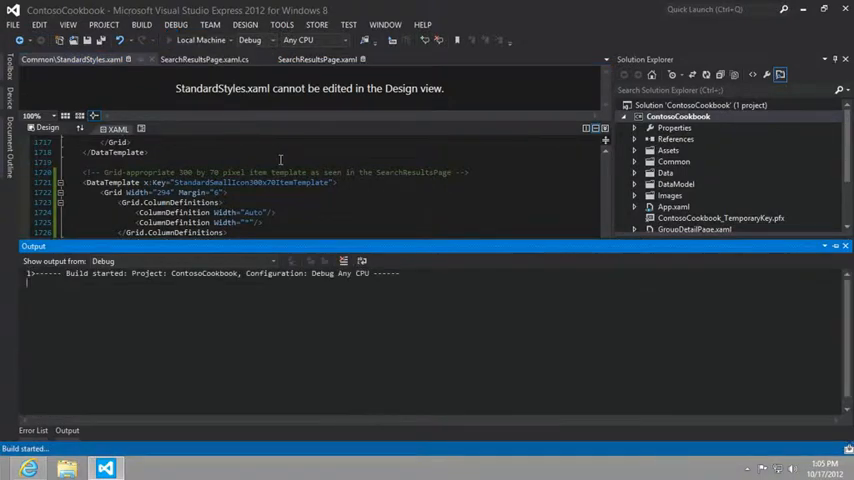
# Search Contoso Cookbook for 'sugar' from the Search charm.
pyautogui.click(458, 40)
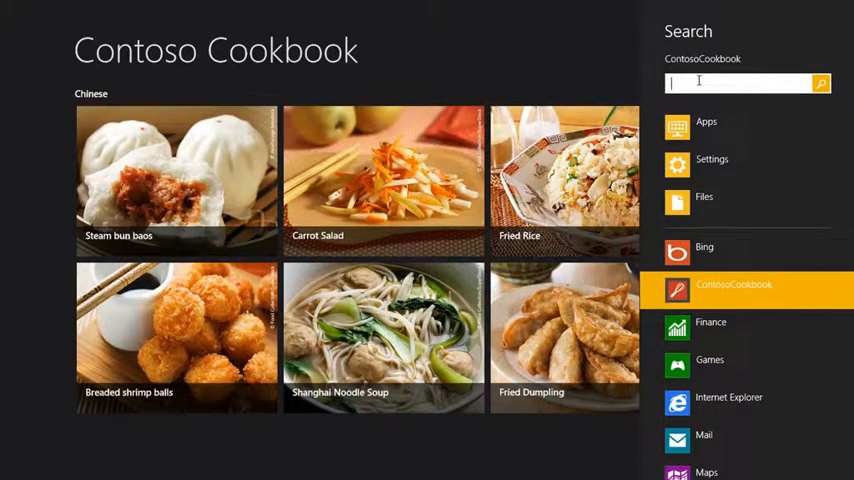
pyautogui.write('sugar')
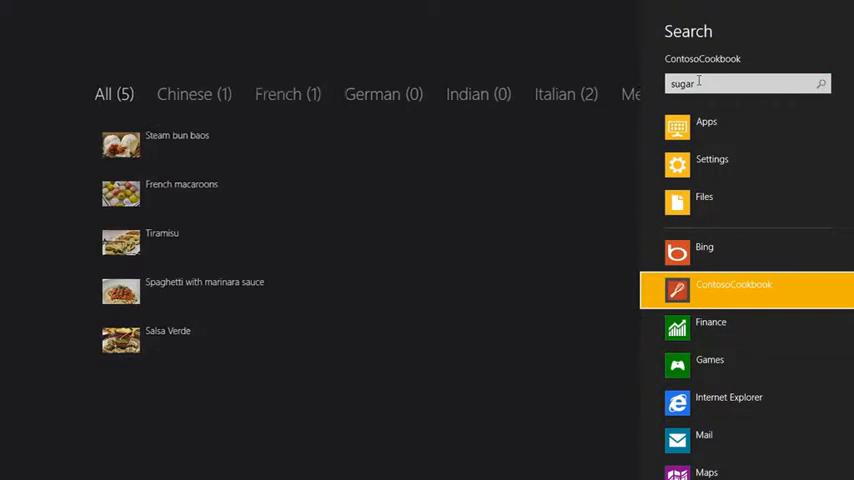
pyautogui.press('enter')
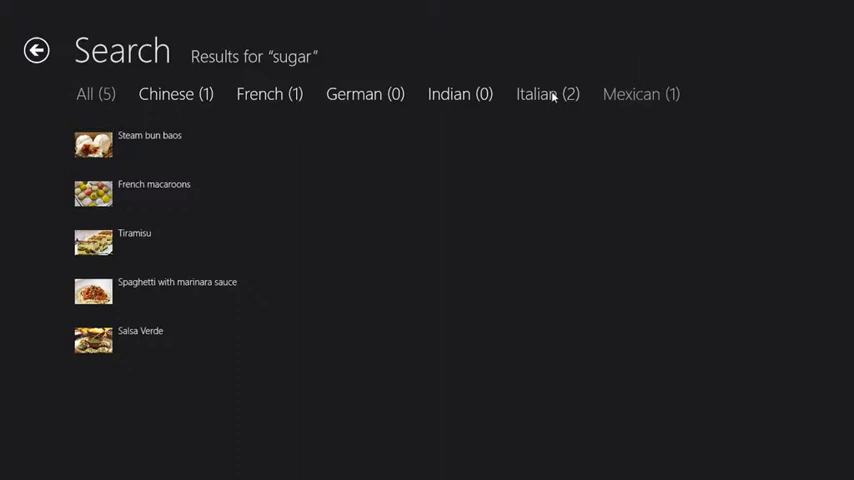
# Filter the five sugar results by Italian, French, then All.
pyautogui.click(548, 92)
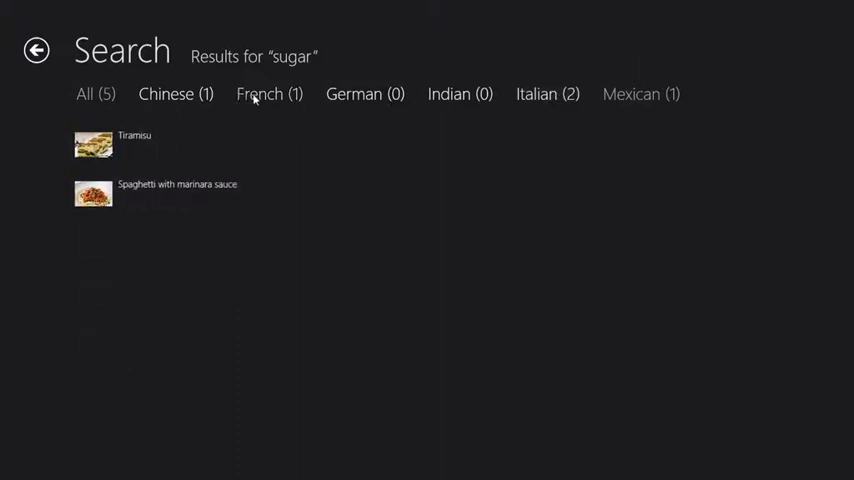
pyautogui.click(84, 94)
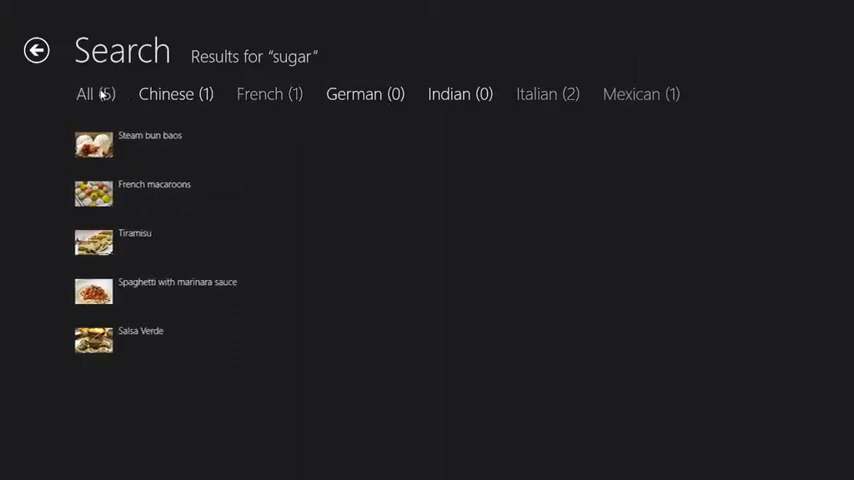
pyautogui.click(36, 50)
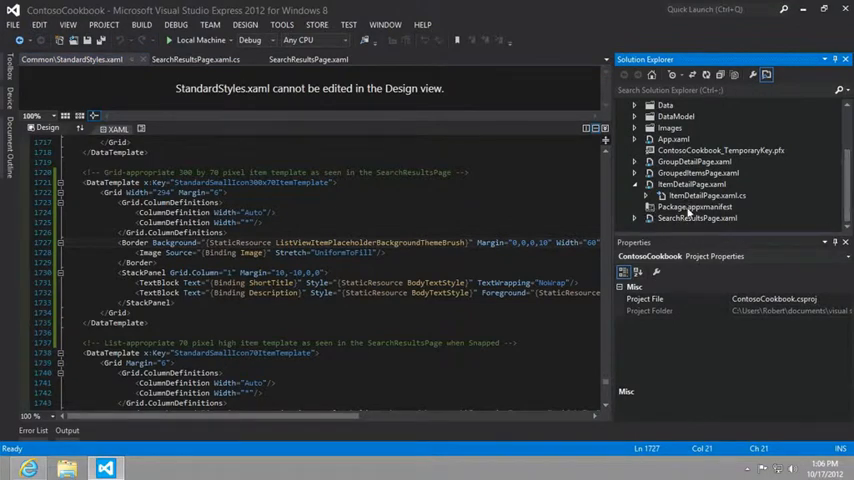
# Show Package.appxmanifest's Declarations listing Search as supported.
pyautogui.click(696, 208)
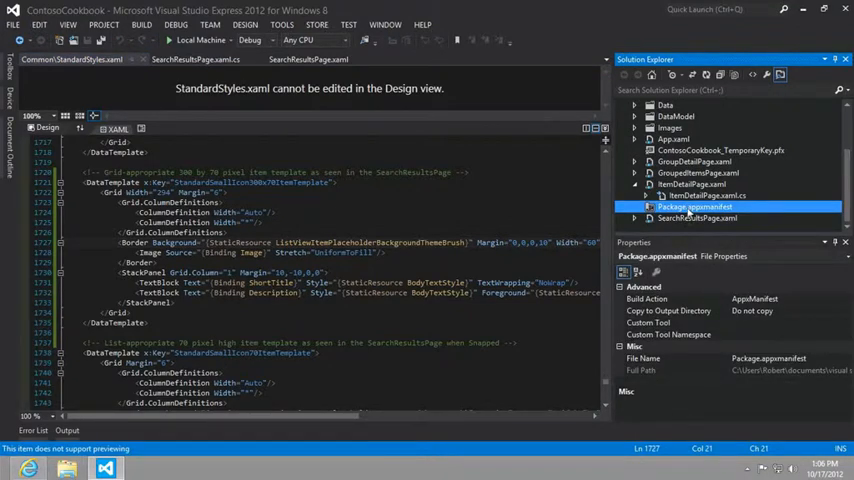
pyautogui.doubleClick(696, 208)
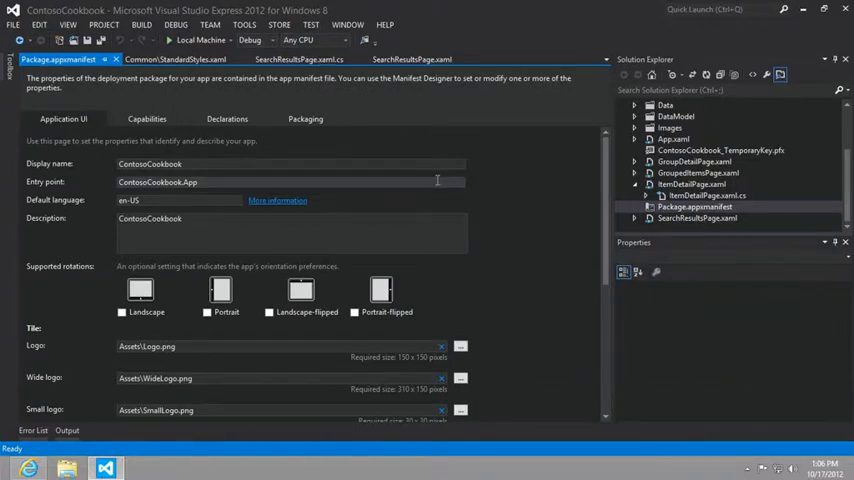
pyautogui.click(228, 120)
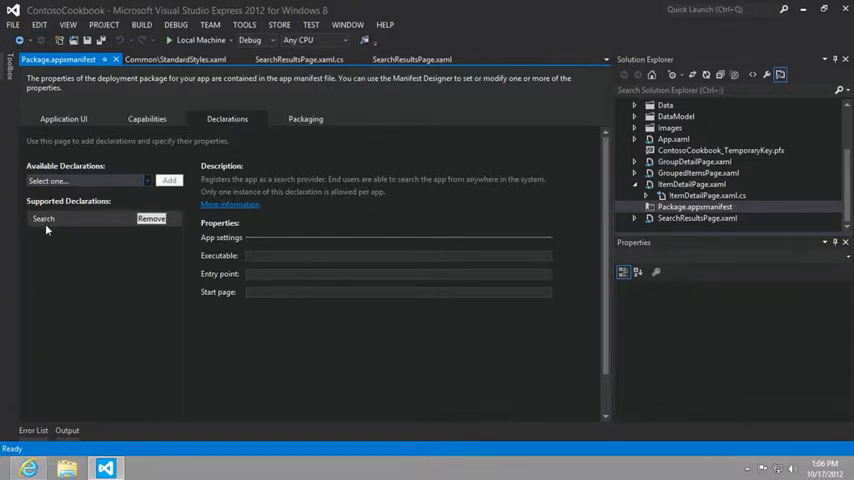
pyautogui.moveTo(80, 208)
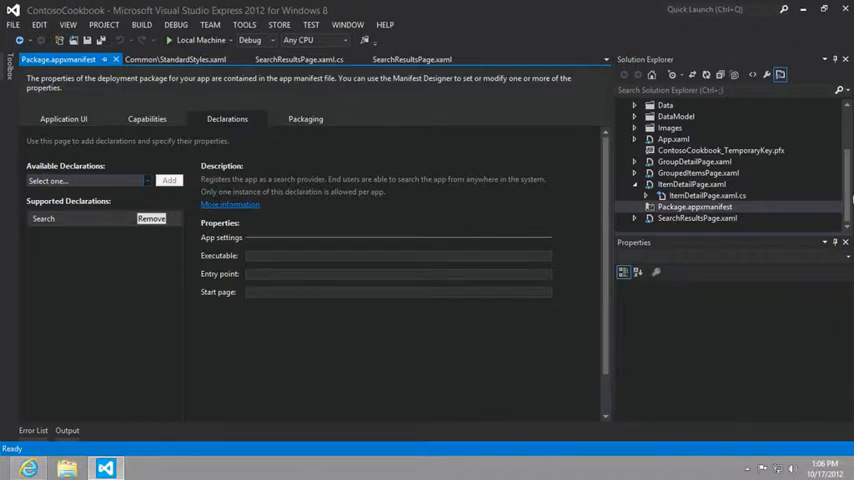
pyautogui.click(694, 206)
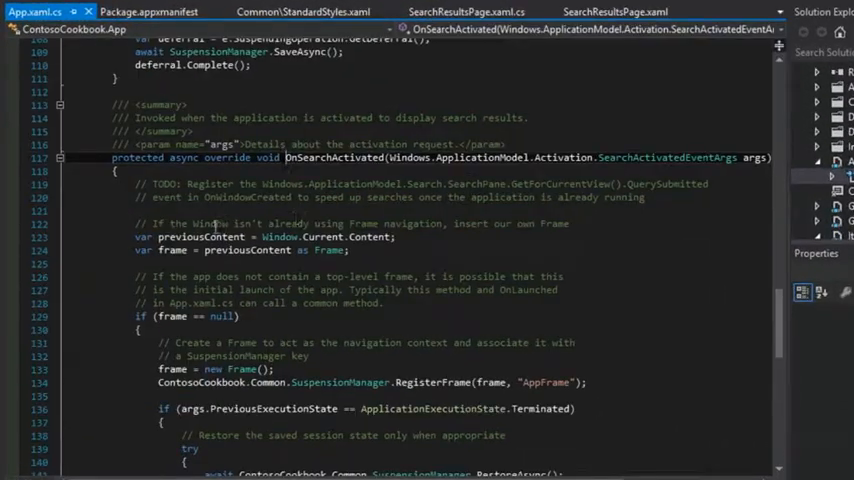
pyautogui.scroll(-3)
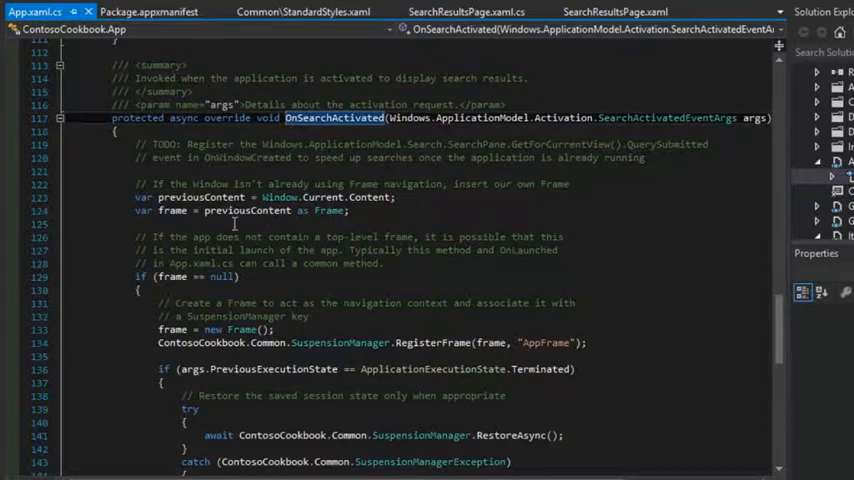
pyautogui.scroll(-3)
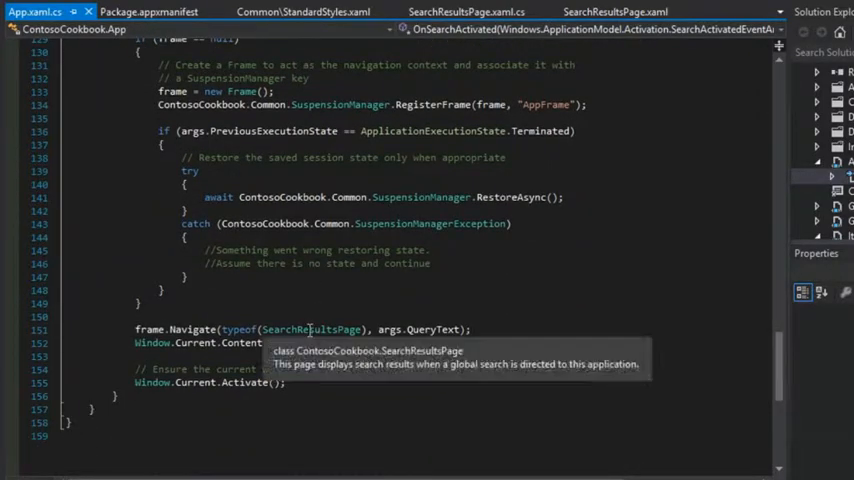
pyautogui.doubleClick(312, 328)
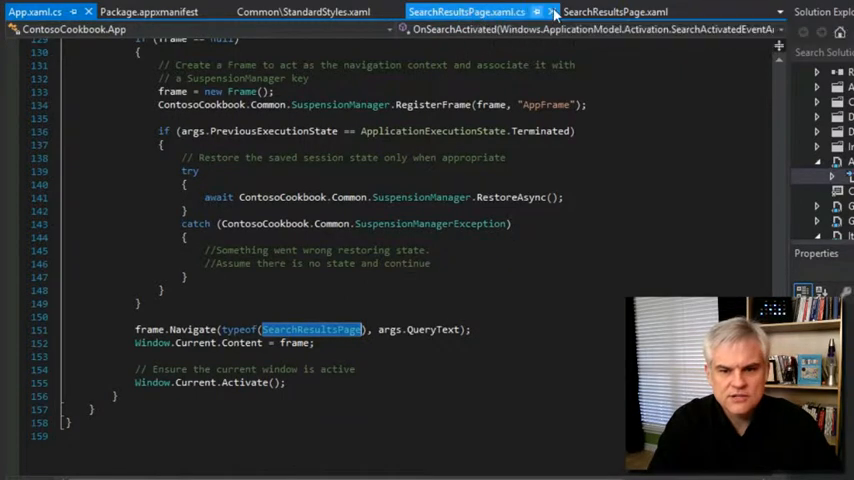
pyautogui.click(614, 12)
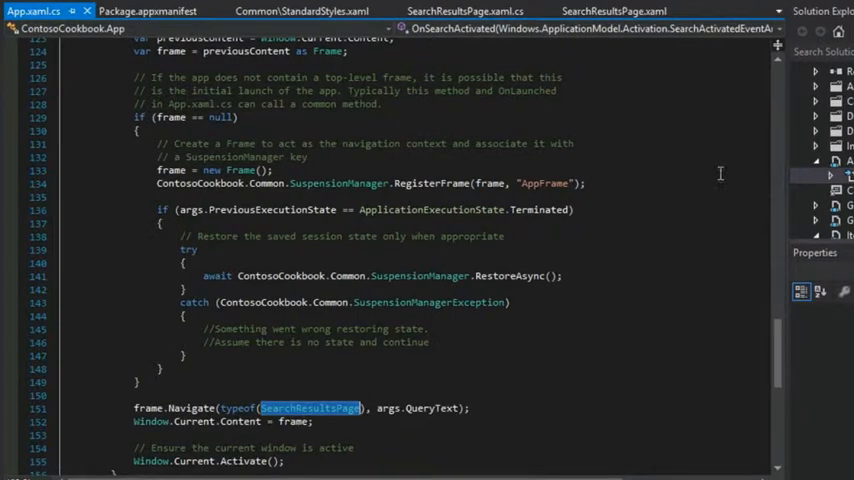
pyautogui.scroll(3)
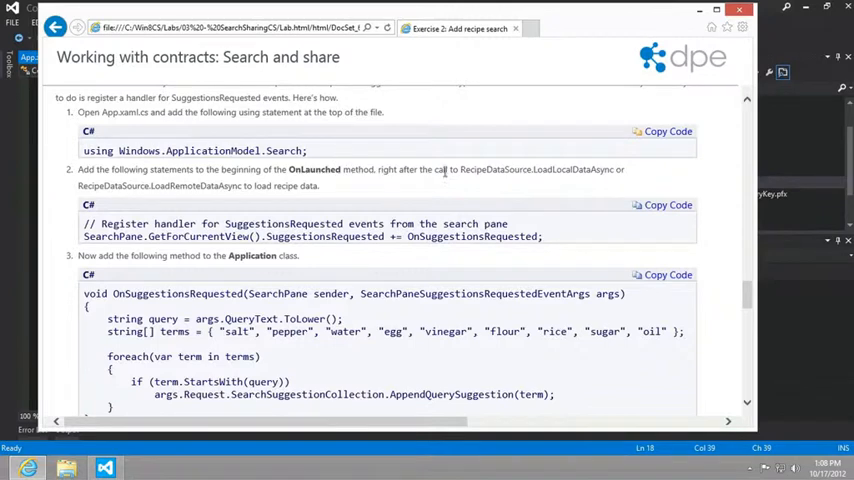
pyautogui.moveTo(574, 168)
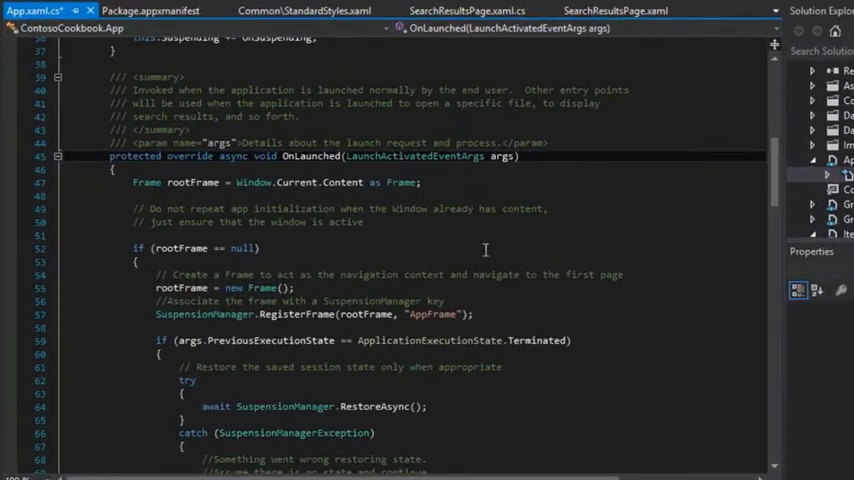
pyautogui.scroll(-3)
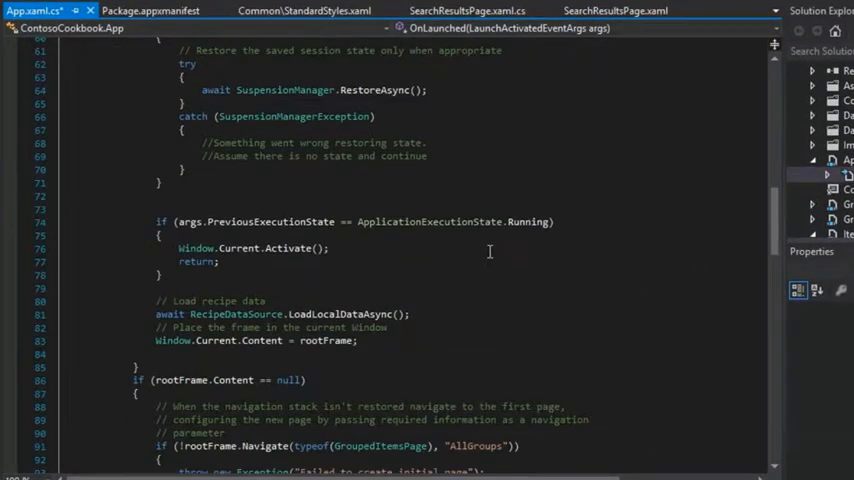
pyautogui.scroll(-3)
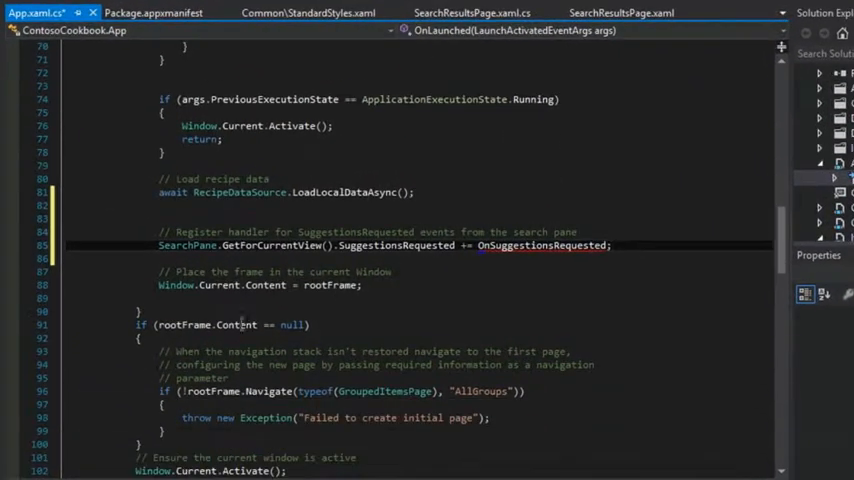
pyautogui.scroll(-3)
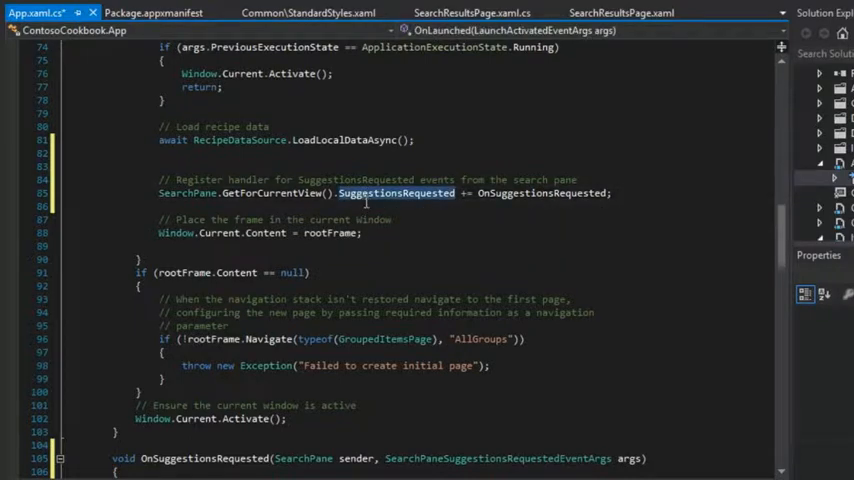
pyautogui.scroll(-3)
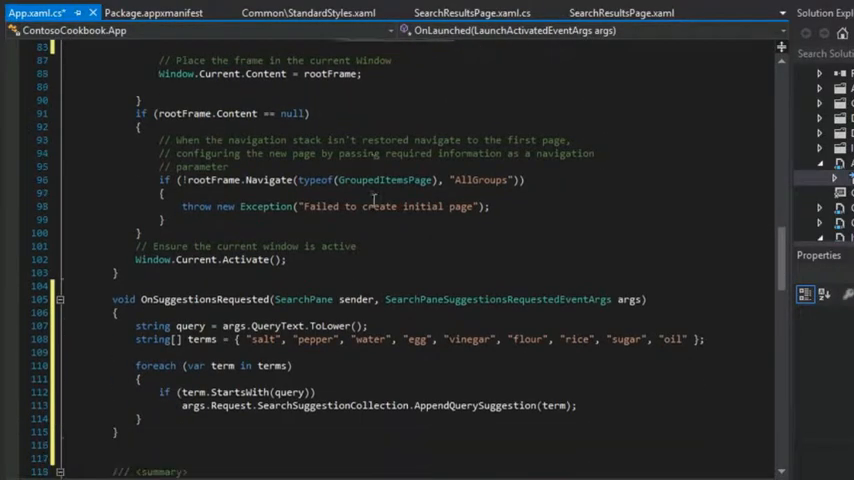
pyautogui.scroll(-3)
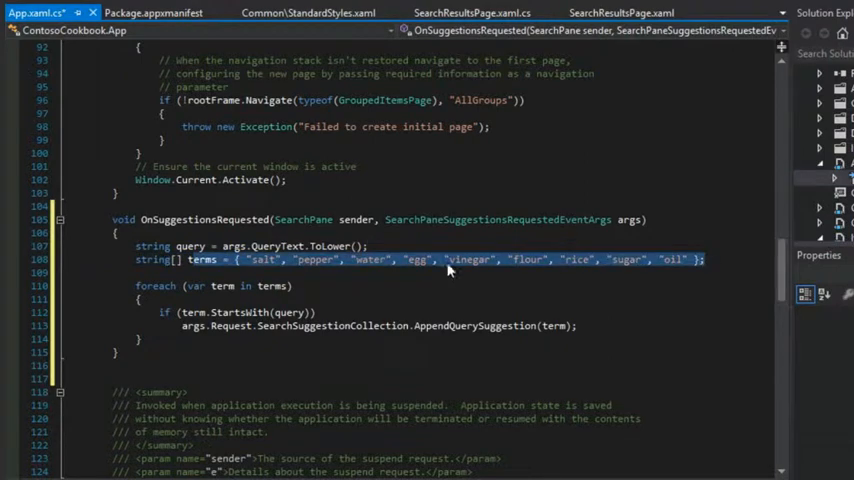
pyautogui.click(258, 286)
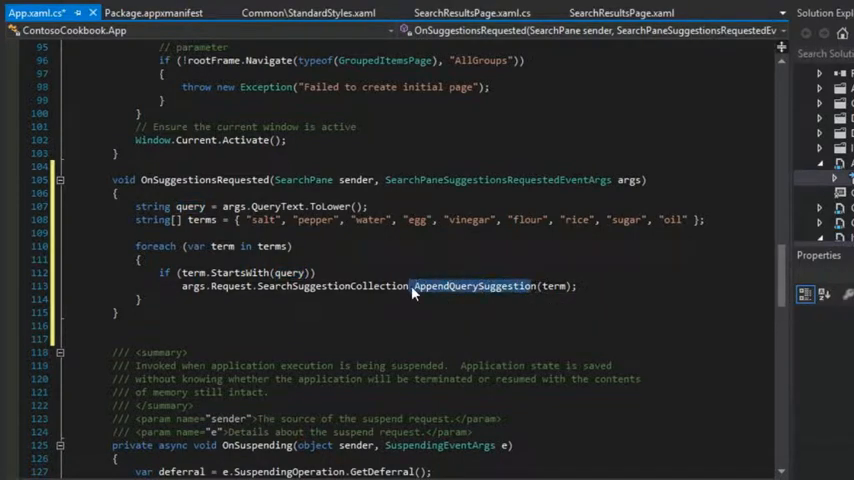
pyautogui.doubleClick(332, 284)
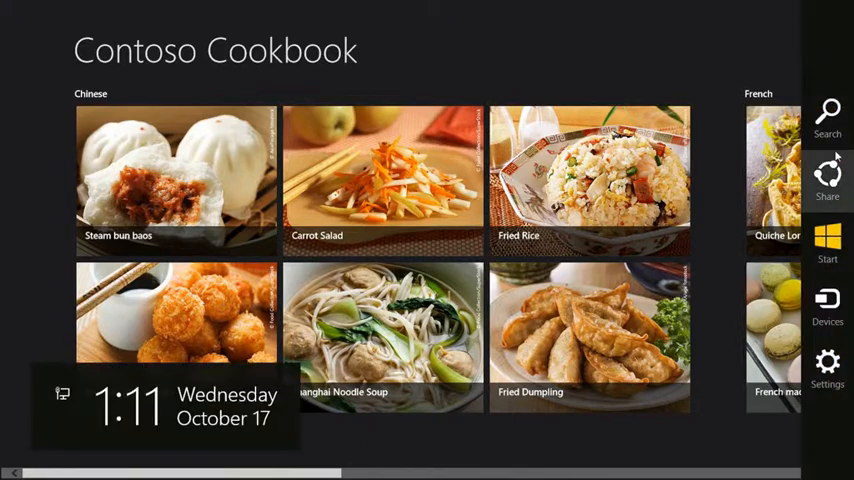
# Bring up the search pane over the app and enter 'u' as a query.
pyautogui.click(828, 116)
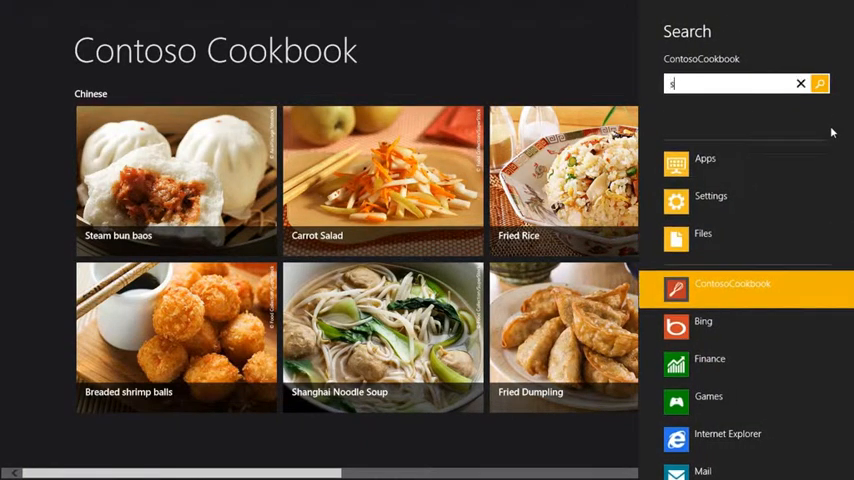
pyautogui.write('u')
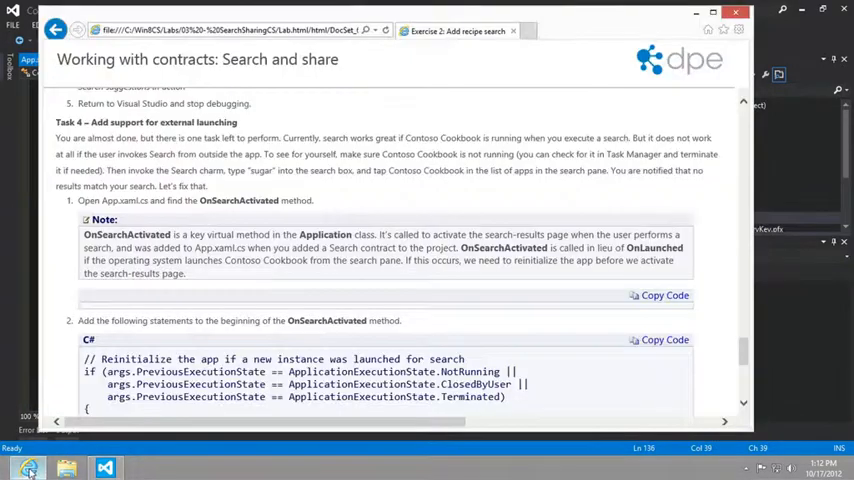
# Scroll the lab page to Task 4 – Add support for external launching.
pyautogui.scroll(-3)
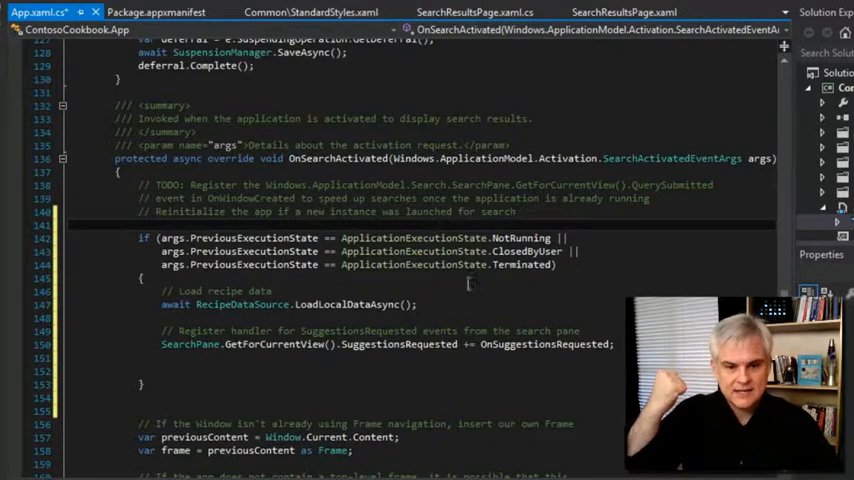
# Point out the GetForCurrentView call and SuggestionsRequested registration in OnSearchActivated.
pyautogui.doubleClick(344, 304)
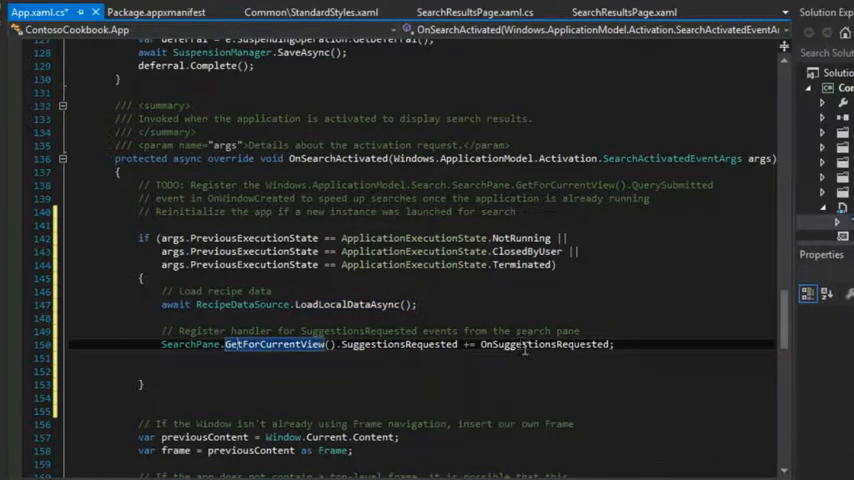
pyautogui.doubleClick(400, 344)
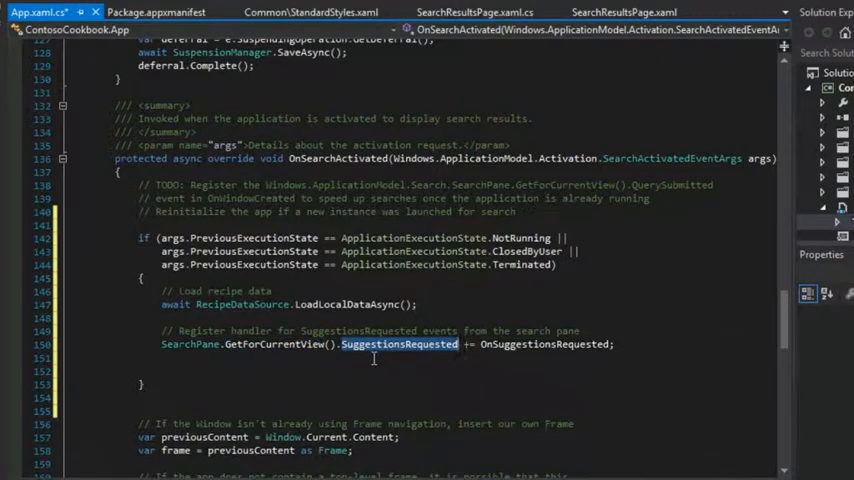
pyautogui.scroll(-3)
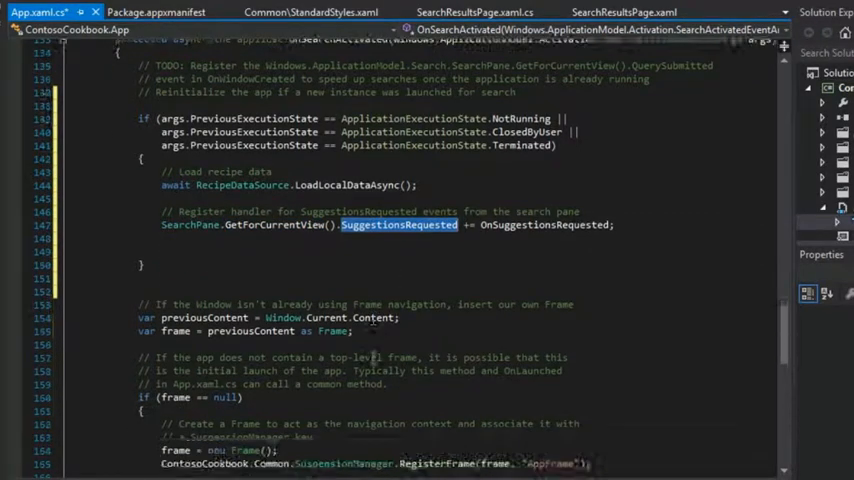
pyautogui.scroll(3)
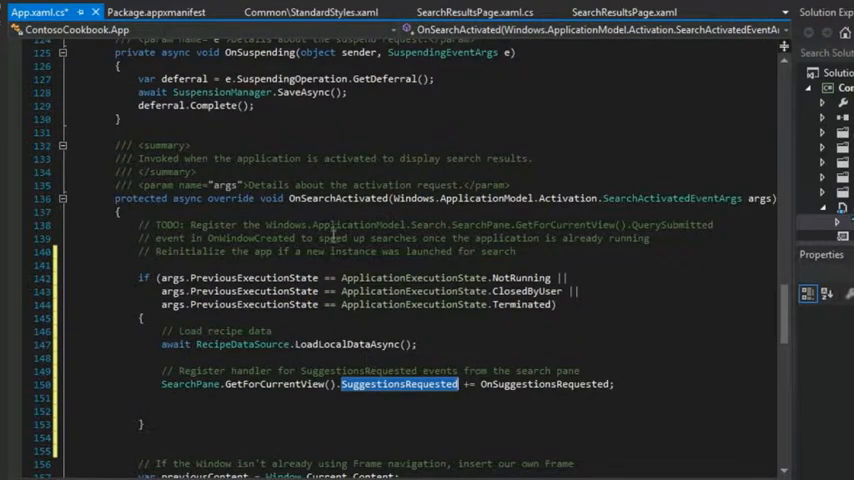
pyautogui.scroll(-3)
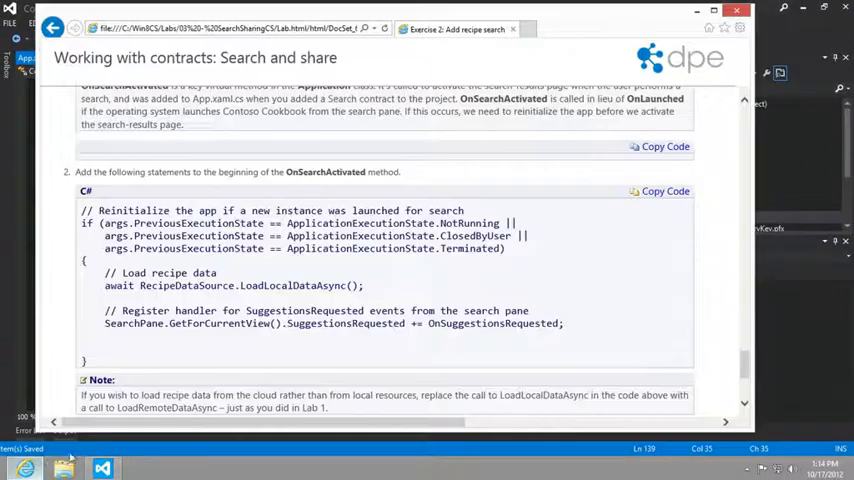
# Scroll the lab page to the final testing steps with Task Manager and Search.
pyautogui.scroll(-3)
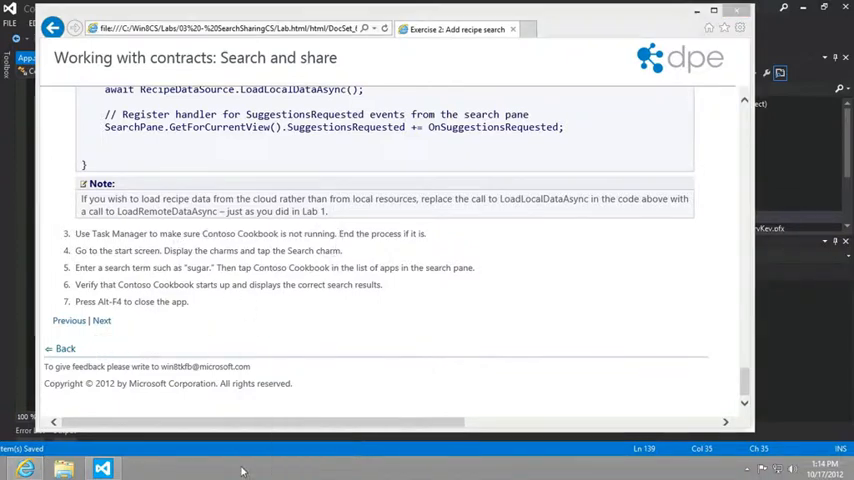
# Launch Task Manager from the taskbar and check Contoso Cookbook is not running.
pyautogui.rightClick(240, 468)
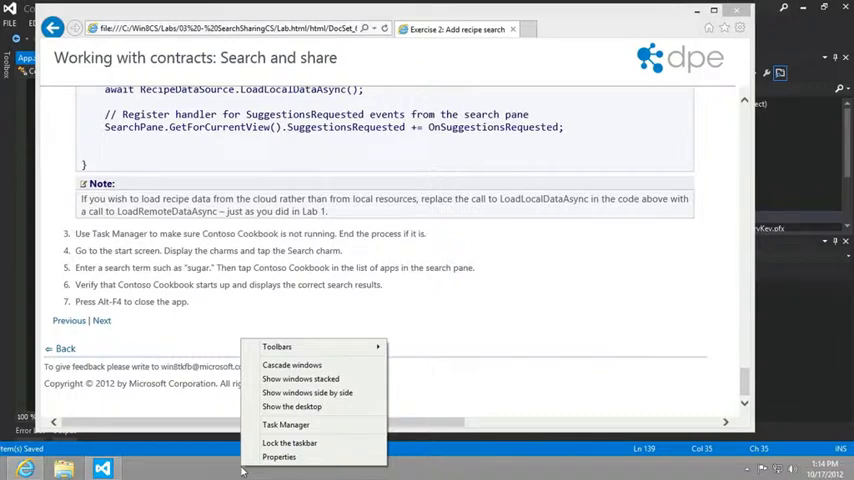
pyautogui.moveTo(280, 456)
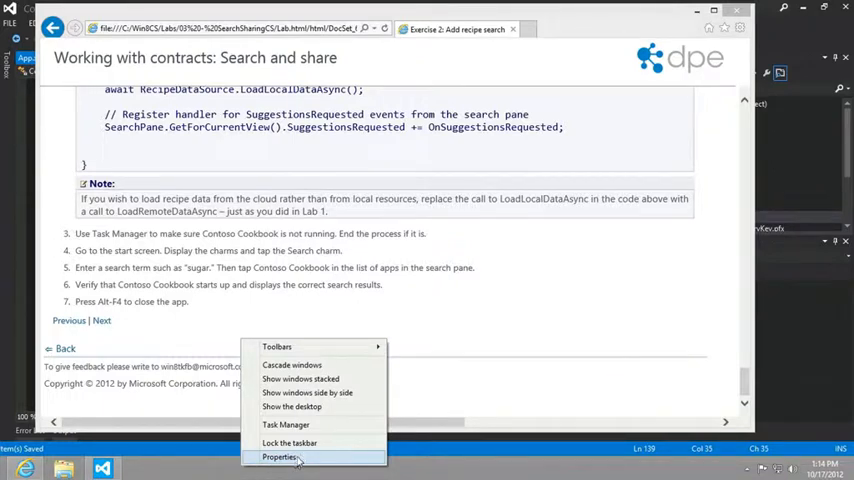
pyautogui.click(284, 424)
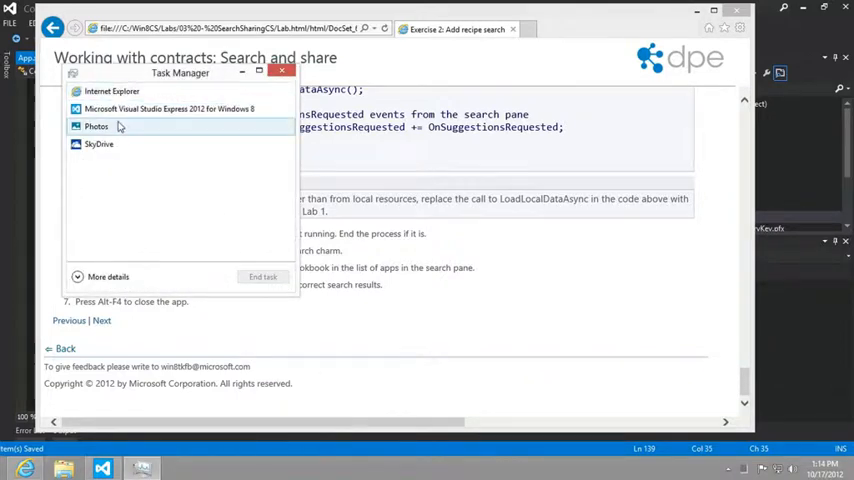
pyautogui.moveTo(124, 144)
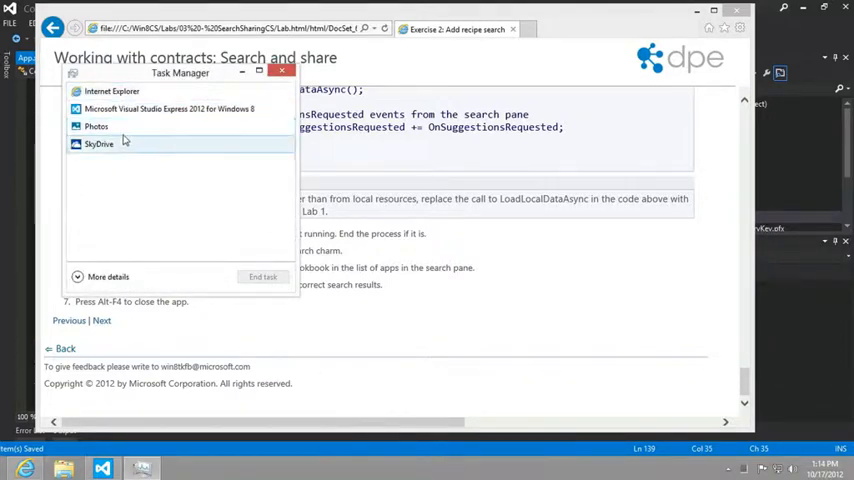
pyautogui.click(282, 72)
pyautogui.write('sugar')
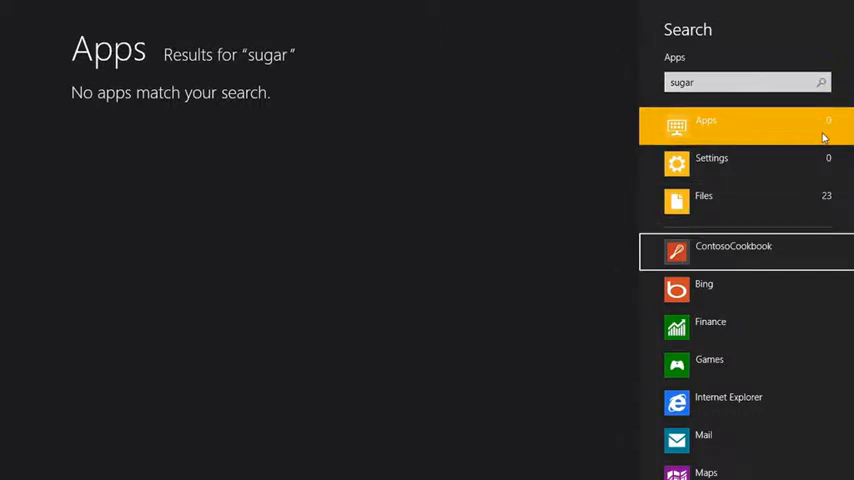
# Pick Contoso Cookbook from the apps handling the 'sugar' search.
pyautogui.click(732, 246)
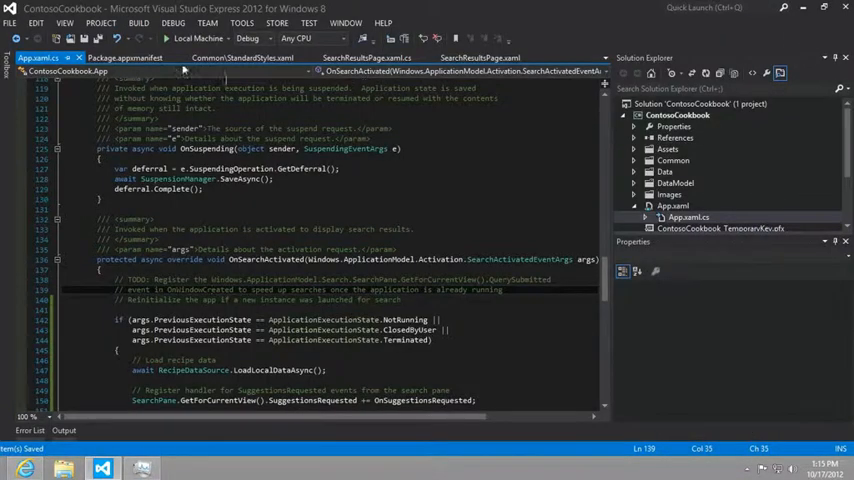
# Build the updated Contoso Cookbook solution from the BUILD menu.
pyautogui.click(138, 22)
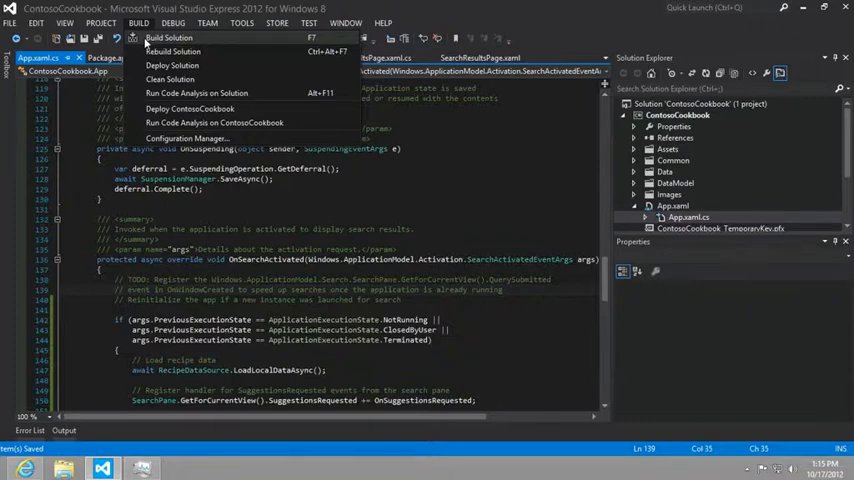
pyautogui.click(168, 36)
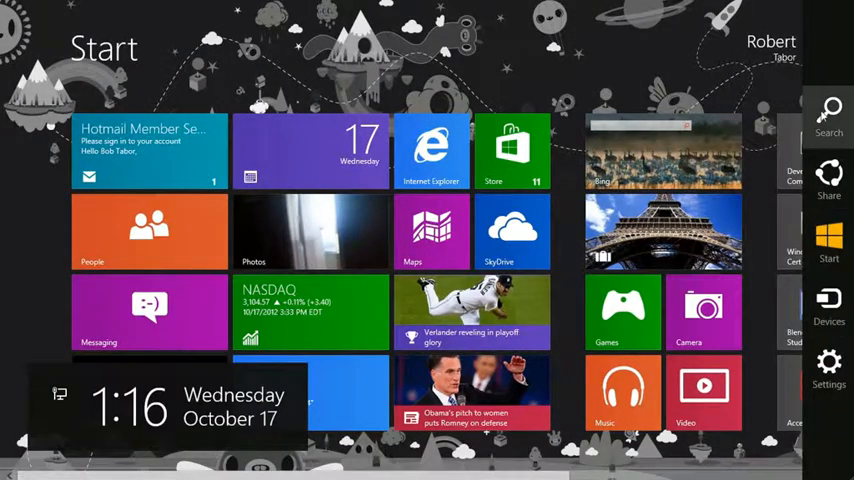
# Launch Contoso Cookbook from a 'su' Start search, filter to French, then show all five sugar results.
pyautogui.write('sugar')
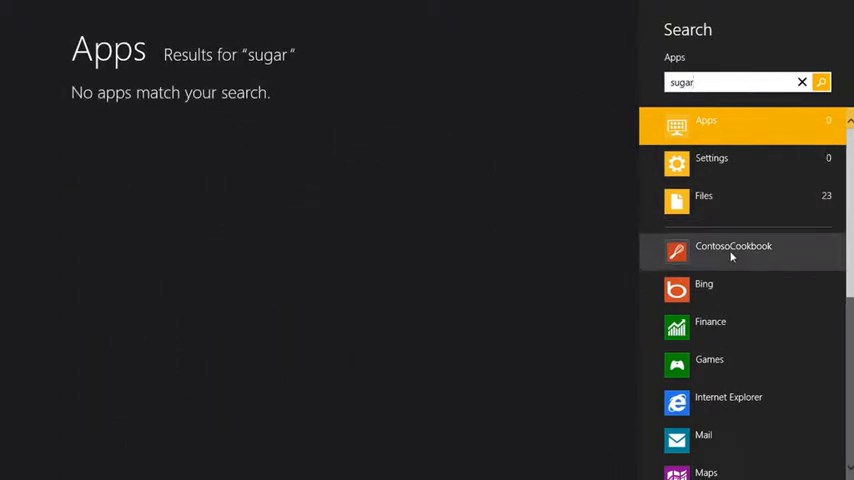
pyautogui.click(732, 246)
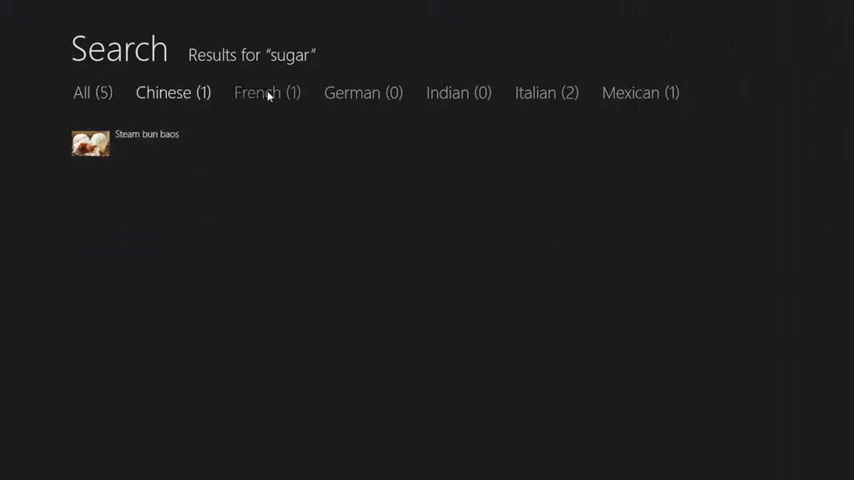
pyautogui.click(548, 92)
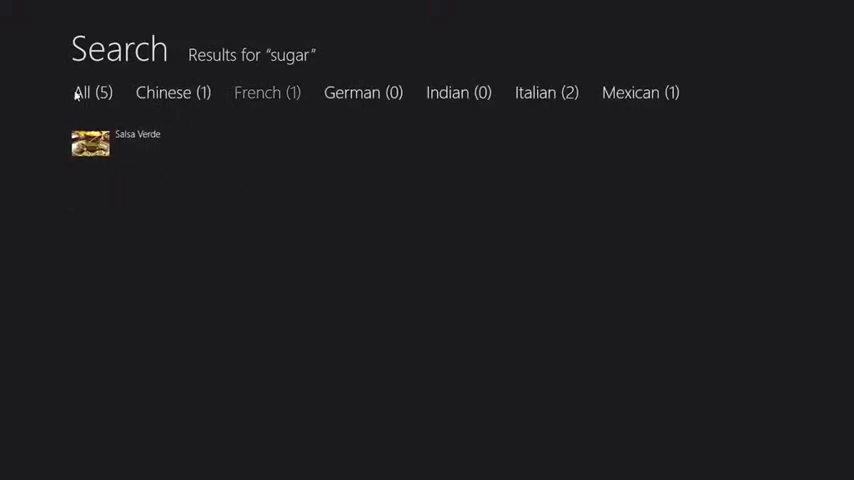
pyautogui.click(92, 92)
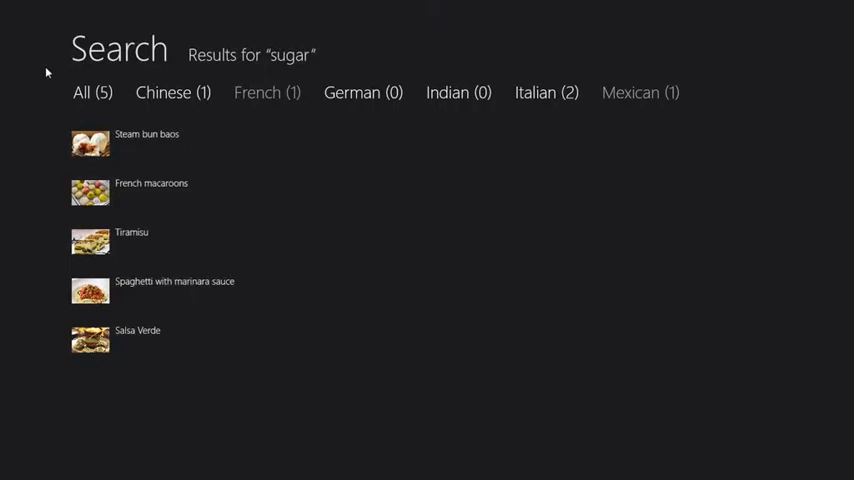